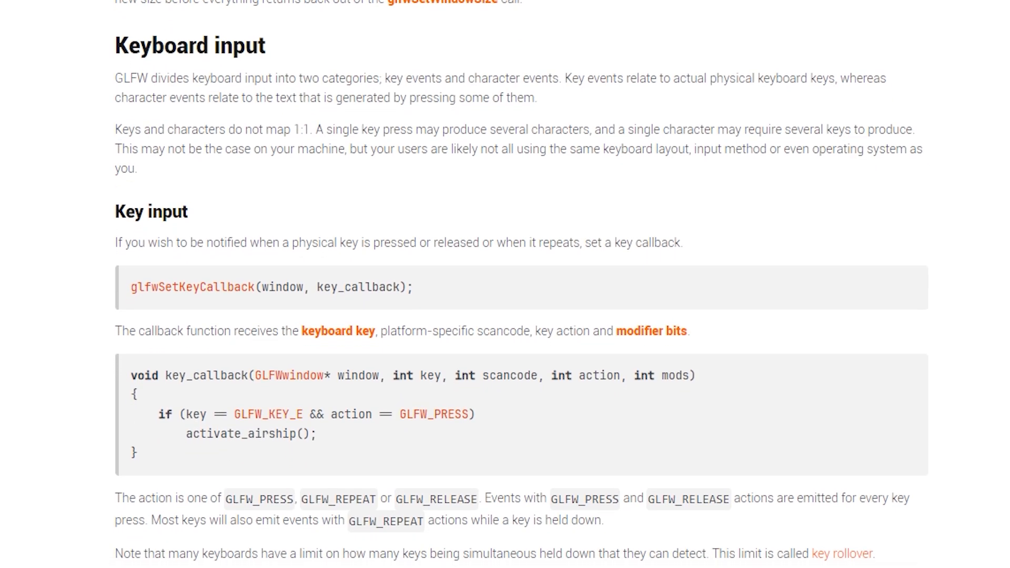
Step: Scroll through the LearnOpenGL demo showing the rendered red triangle
{"action": "scroll", "scroll_direction": "down", "scroll_amount": 3}
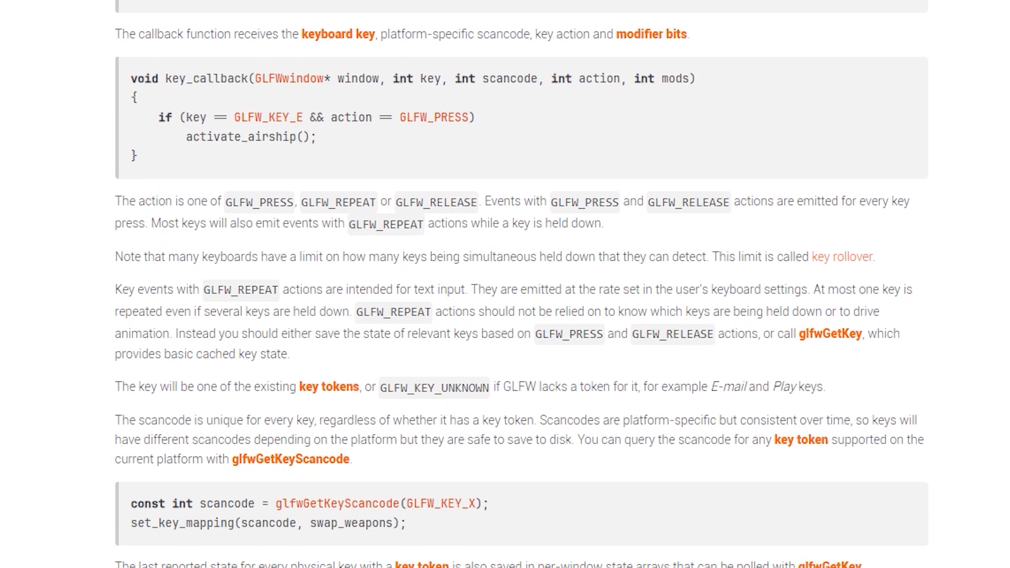
{"action": "scroll", "scroll_direction": "down", "scroll_amount": 3}
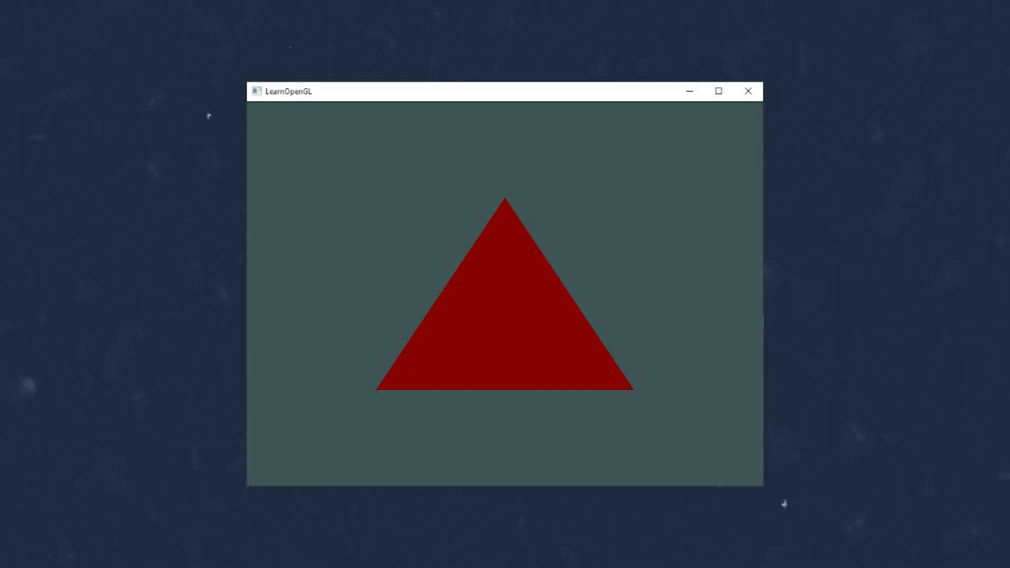
{"action": "mouse_move", "coordinate": [27, 384]}
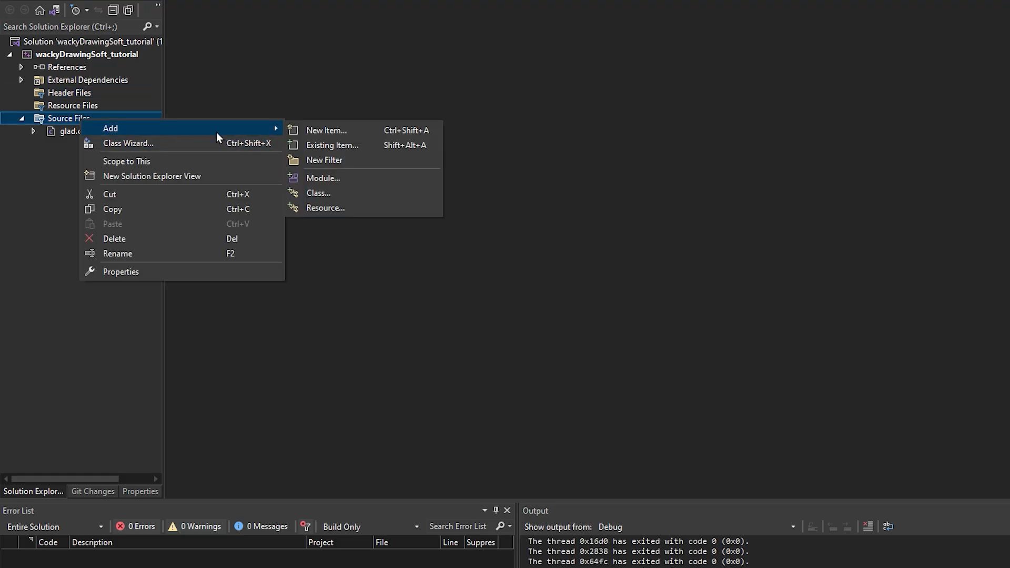
Step: Add new C++ source files via New Item, starting with WindowManager.cpp
{"action": "left_click", "coordinate": [326, 130]}
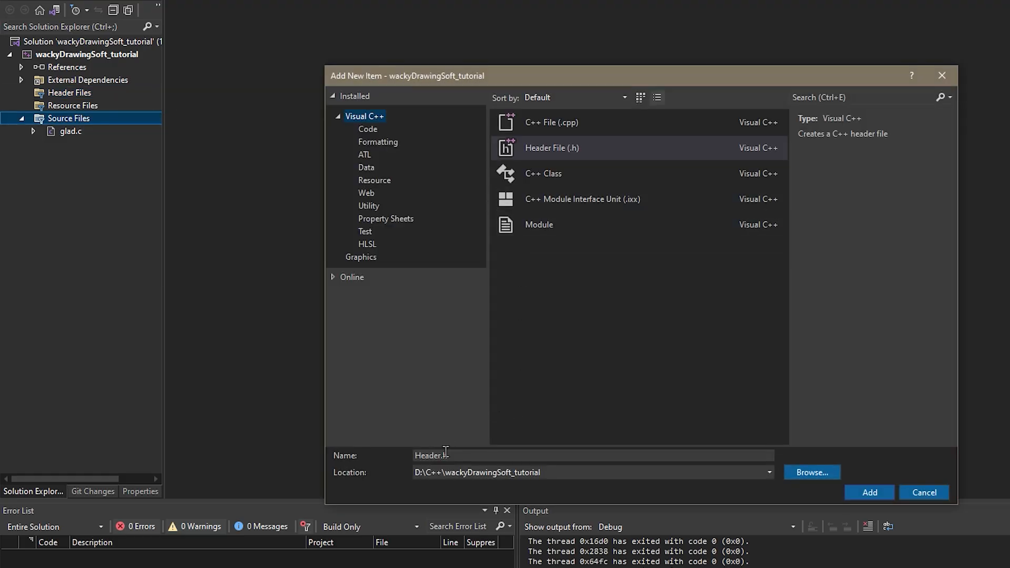
{"action": "left_click", "coordinate": [550, 122]}
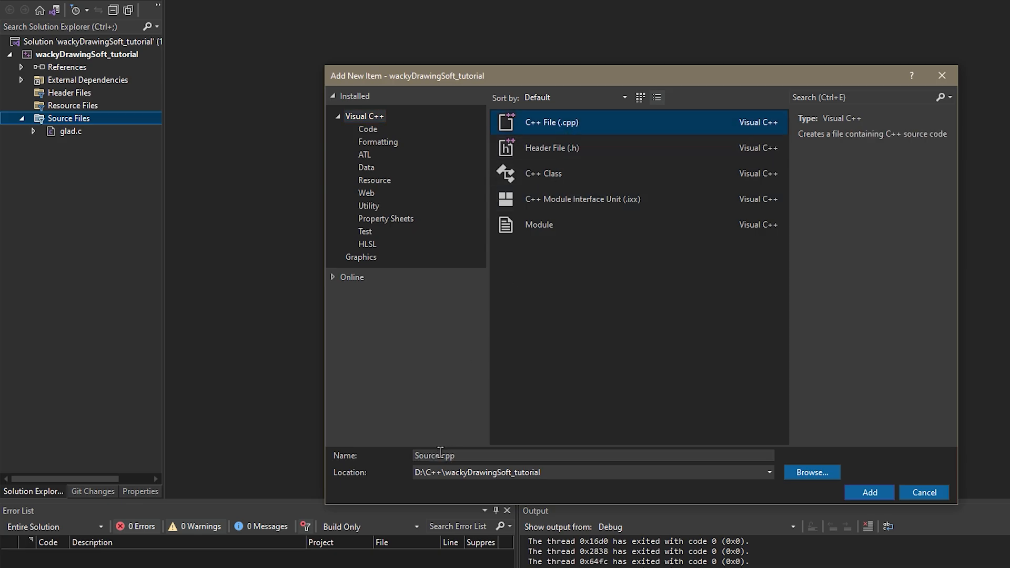
{"action": "type", "text": "Win"}
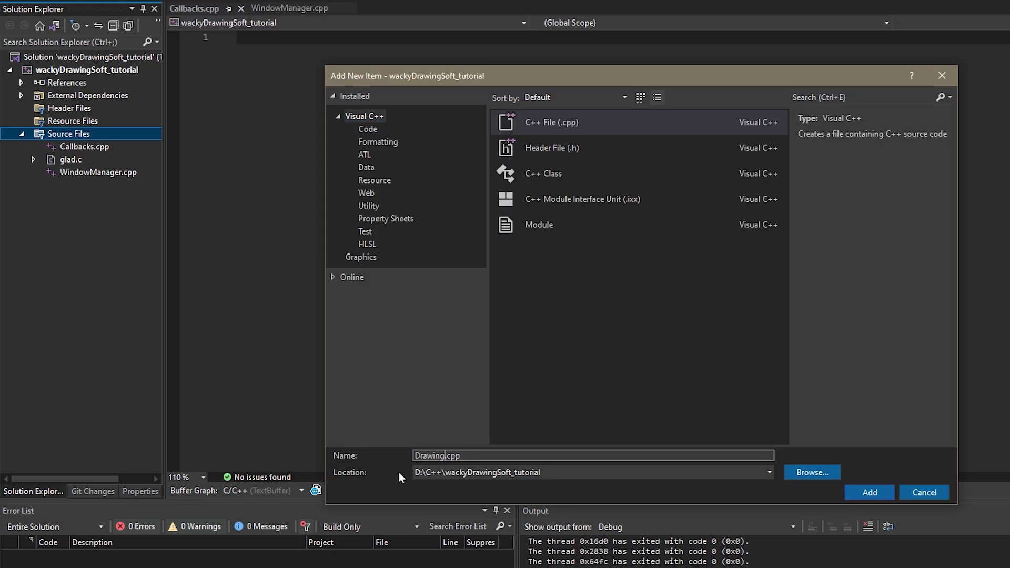
{"action": "type", "text": "Source.cpp"}
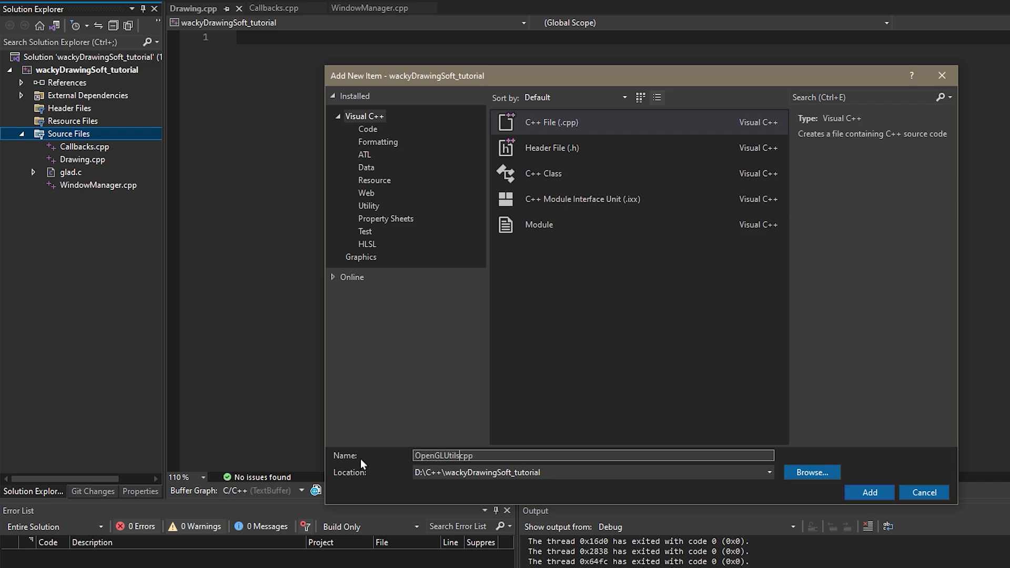
Step: Finish adding OpenGLUtils.cpp and Main.cpp, then target Header Files for the headers
{"action": "left_click", "coordinate": [869, 493]}
{"action": "type", "text": "Main"}
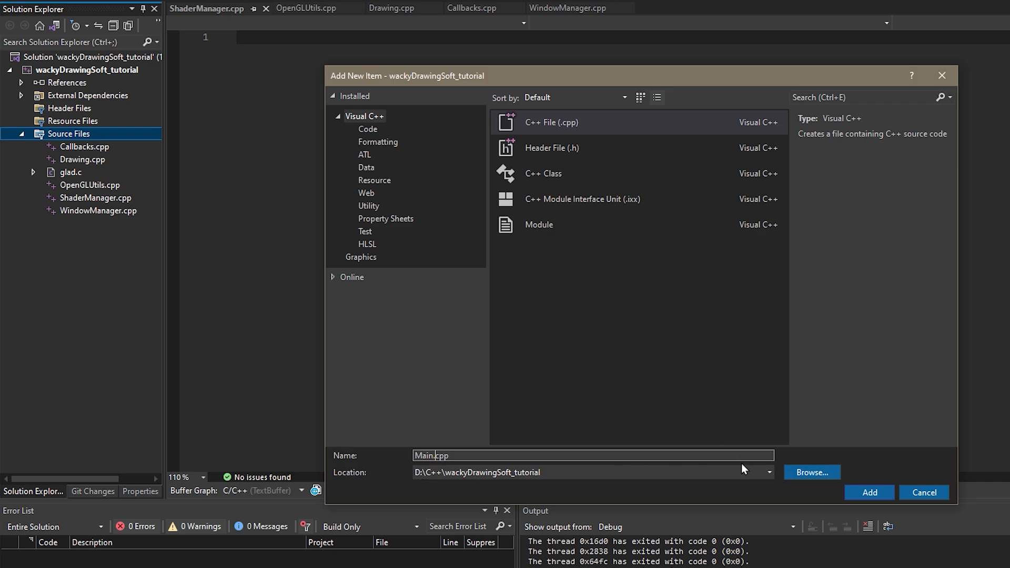
{"action": "left_click", "coordinate": [868, 492]}
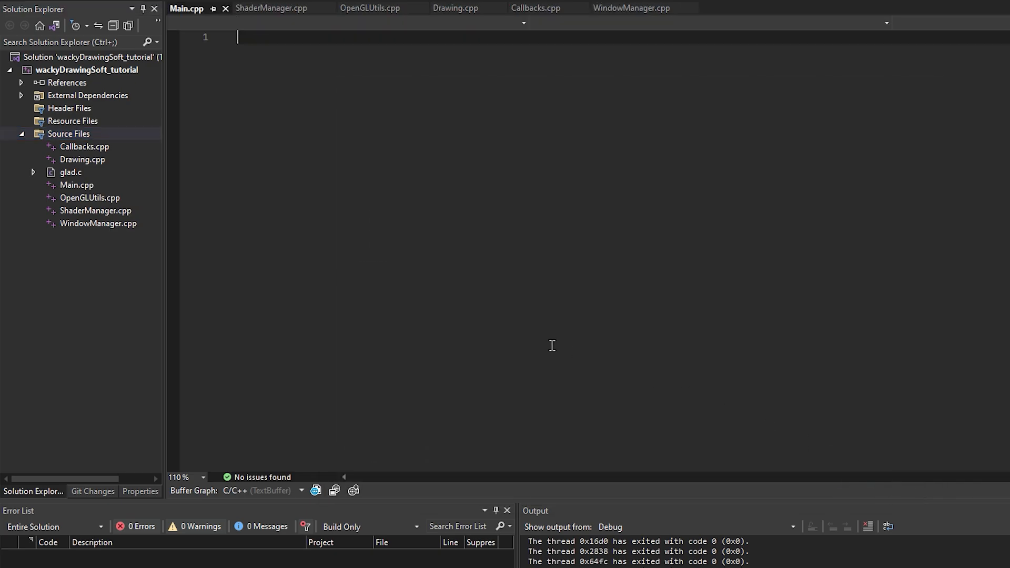
{"action": "left_click", "coordinate": [70, 107]}
{"action": "type", "text": "Callbacks.h"}
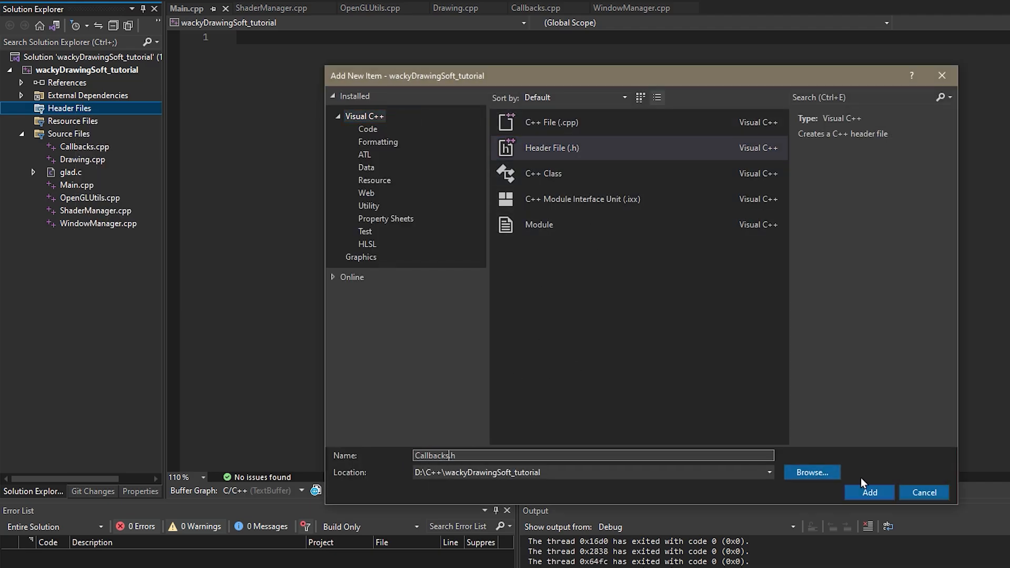
Step: Add Callbacks.h and the other headers, then close the WindowManager.h and Drawing.h tabs
{"action": "left_click", "coordinate": [869, 492]}
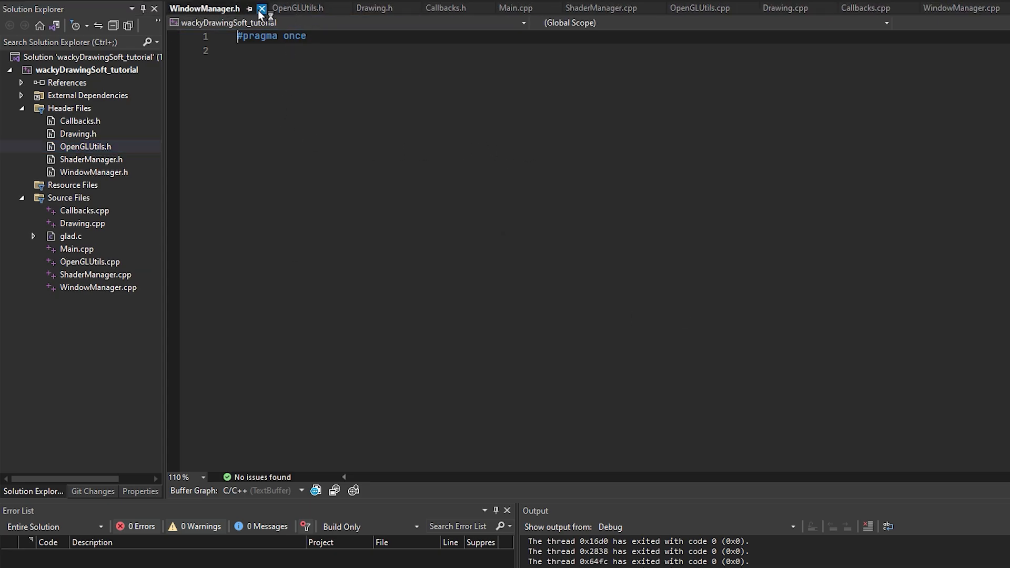
{"action": "left_click", "coordinate": [262, 8]}
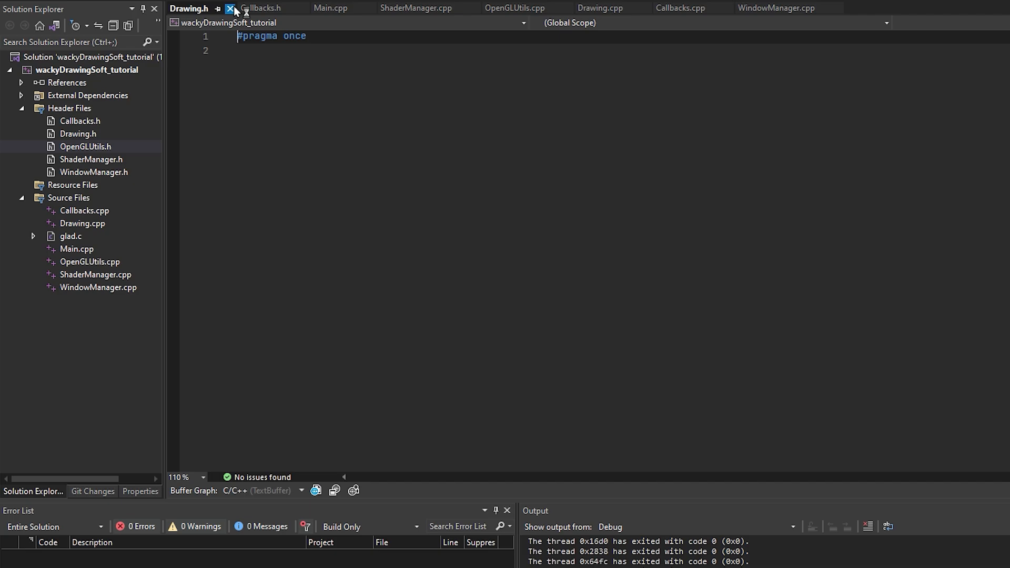
{"action": "left_click", "coordinate": [230, 7]}
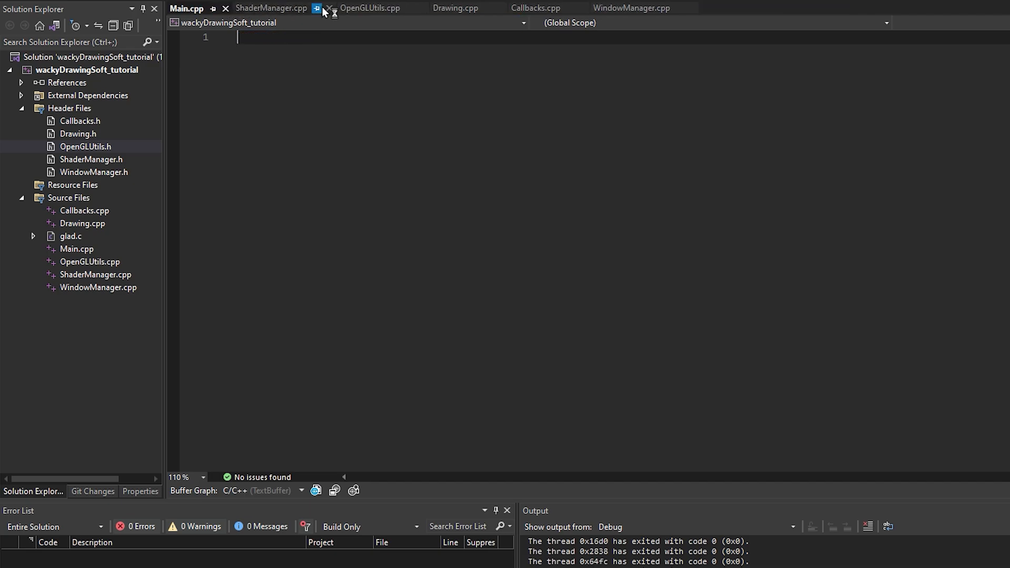
Step: Include glad/glad.h and GLFW/glfw3.h at the top of Main.cpp
{"action": "type", "text": "#"}
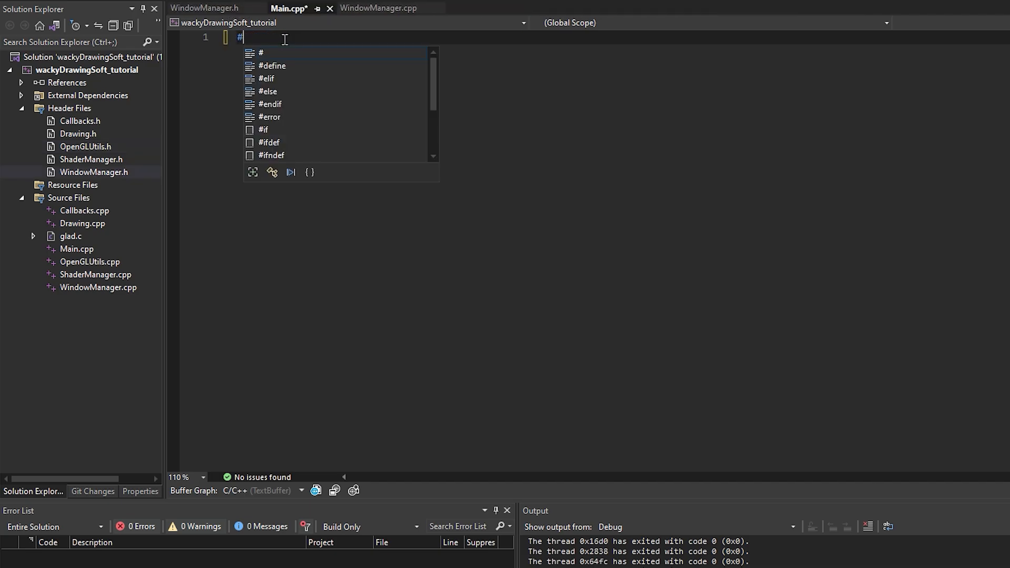
{"action": "type", "text": "include"}
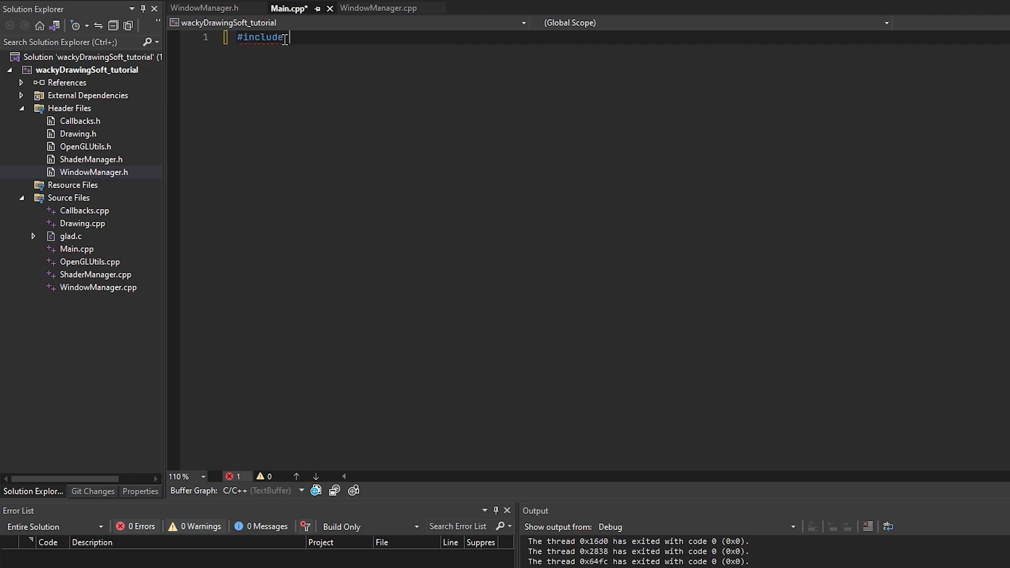
{"action": "type", "text": "<gk"}
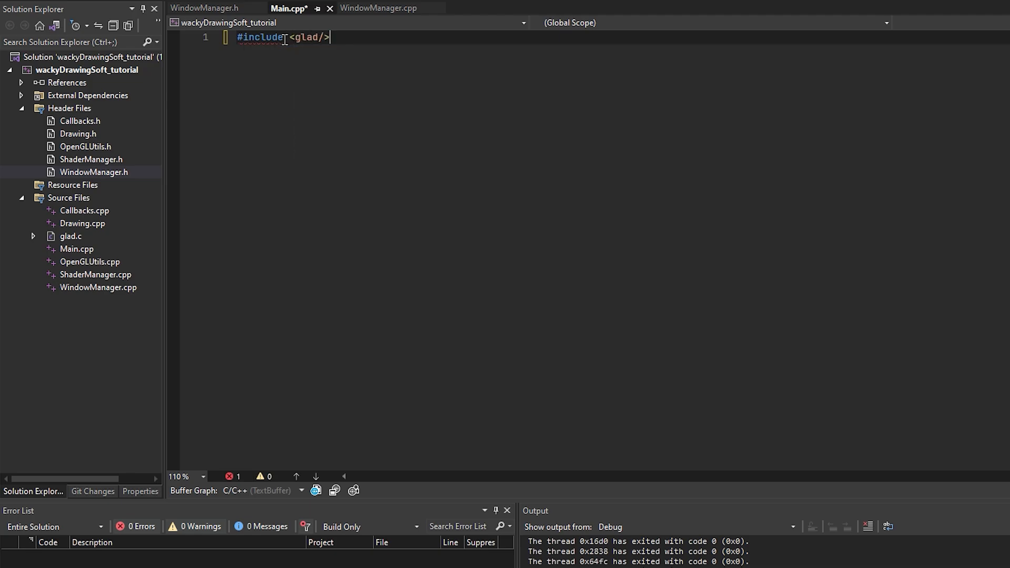
{"action": "type", "text": "glad.h"}
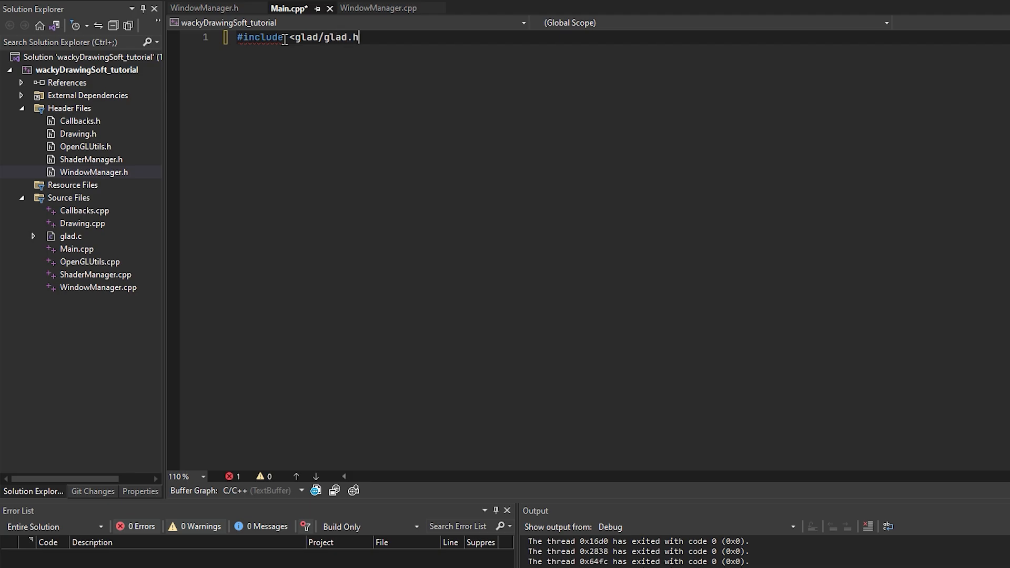
{"action": "type", "text": "#inc"}
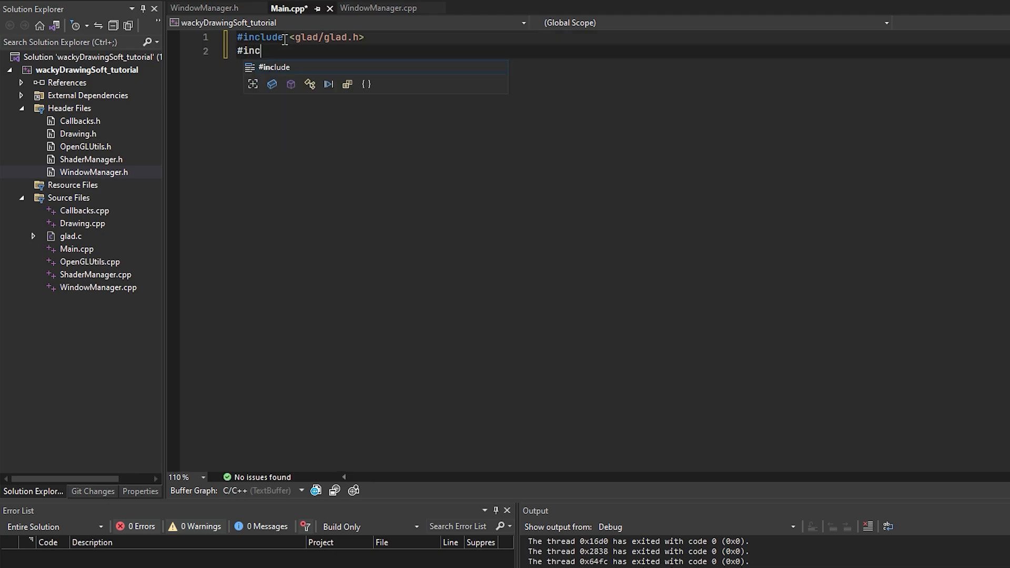
{"action": "type", "text": "lude"}
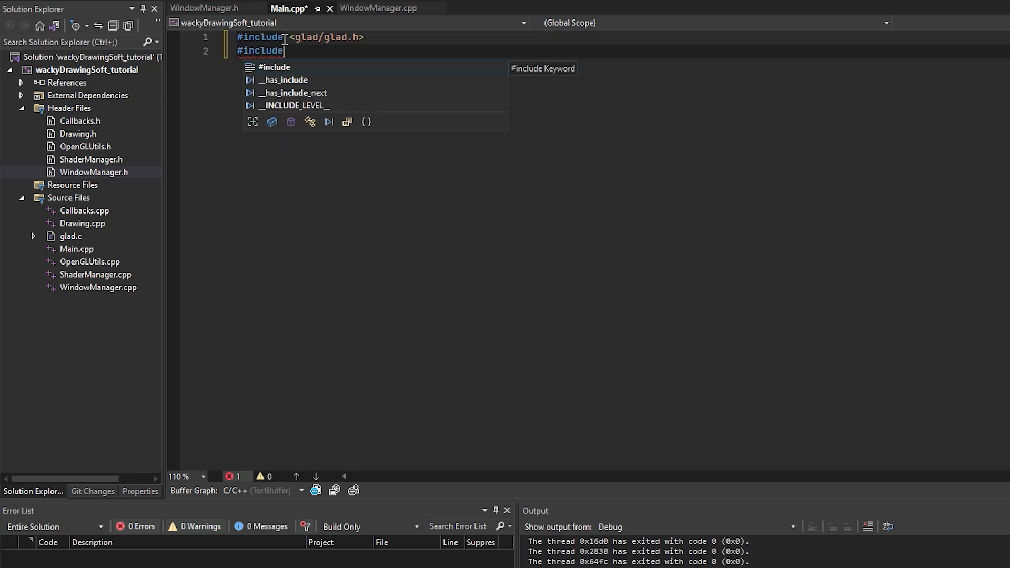
{"action": "type", "text": "<GLFW/glfw3.h>"}
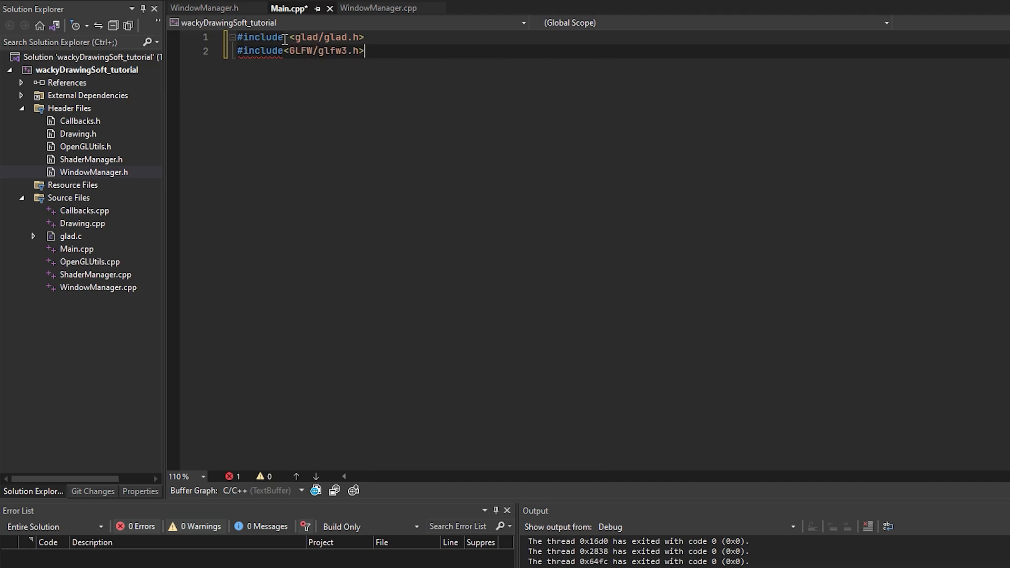
Step: Include WindowManager.h and the other project headers in Main.cpp
{"action": "type", "text": "#include\""}
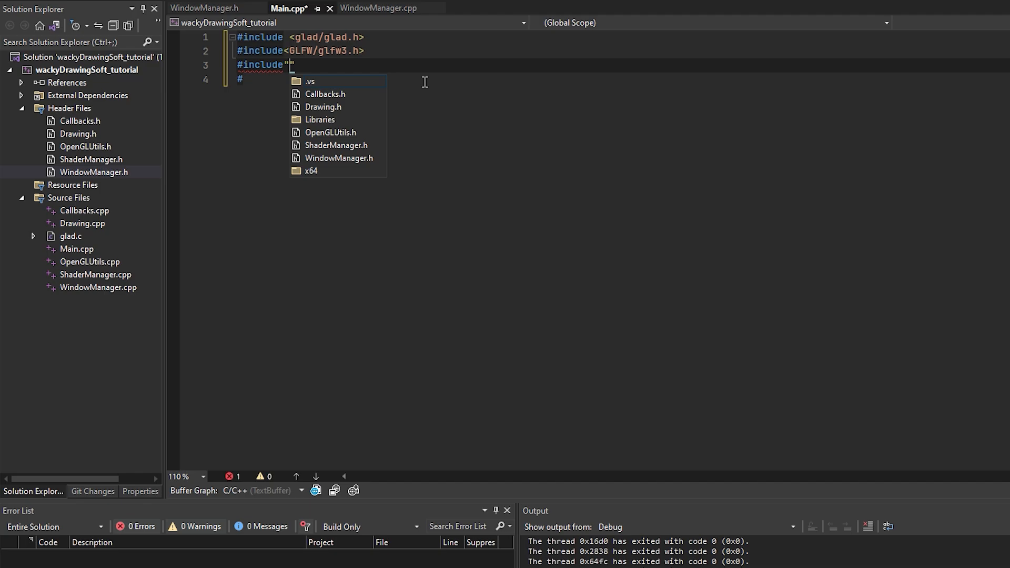
{"action": "type", "text": "WindowManager.h"}
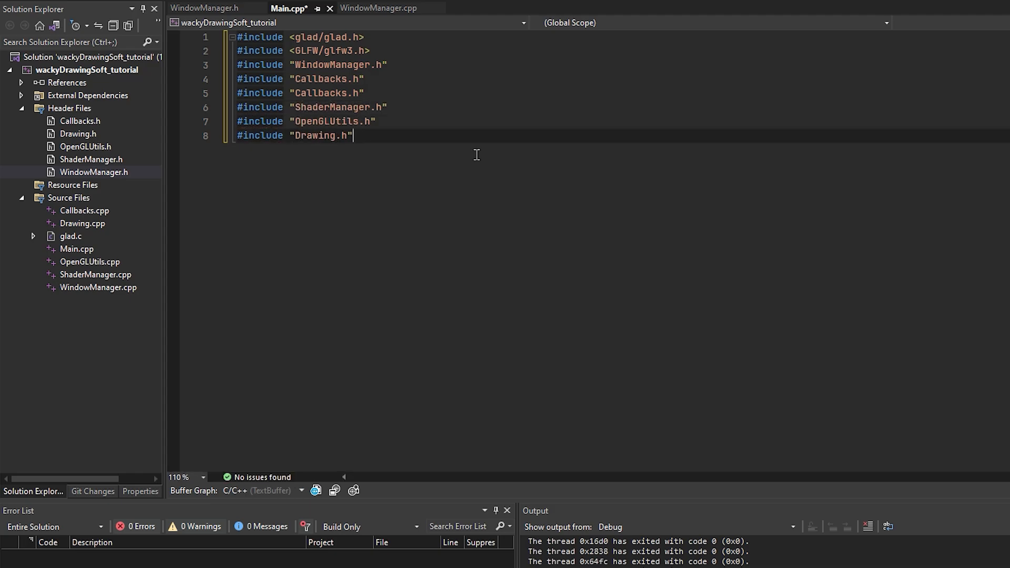
{"action": "type", "text": "#include"}
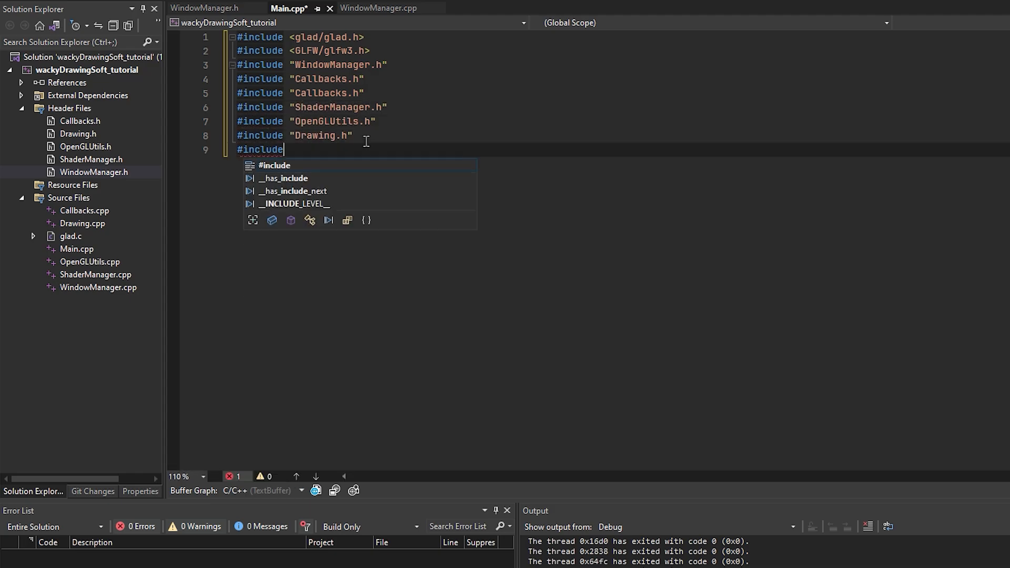
{"action": "left_click", "coordinate": [205, 8]}
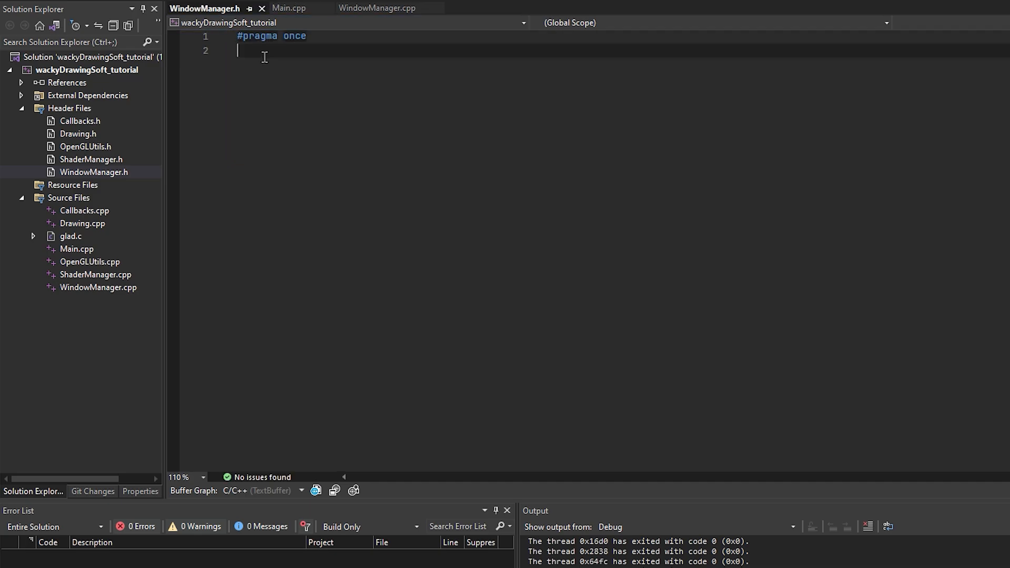
Step: Include GLFW and declare static createWindow(int width, int height, const char* title) in WindowManager.h
{"action": "type", "text": "#include"}
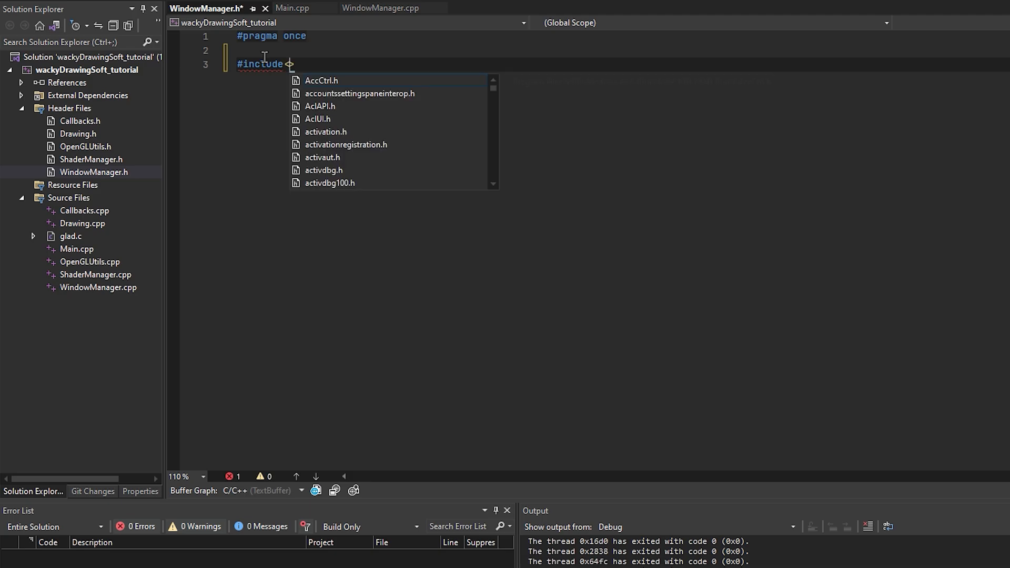
{"action": "type", "text": "<GLFW/glfw3.h>"}
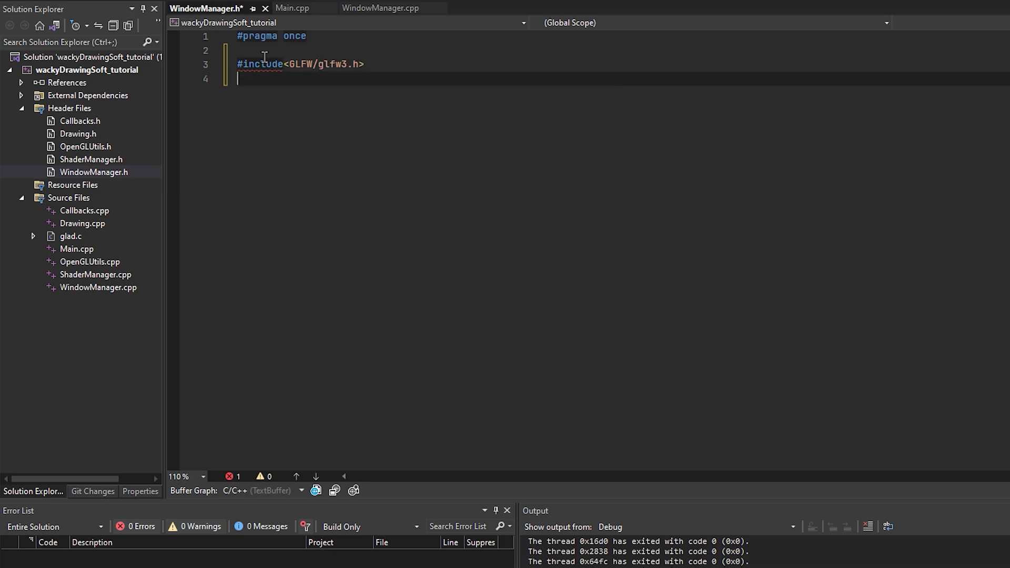
{"action": "type", "text": "CLA"}
{"action": "type", "text": "static GLFWwindow"}
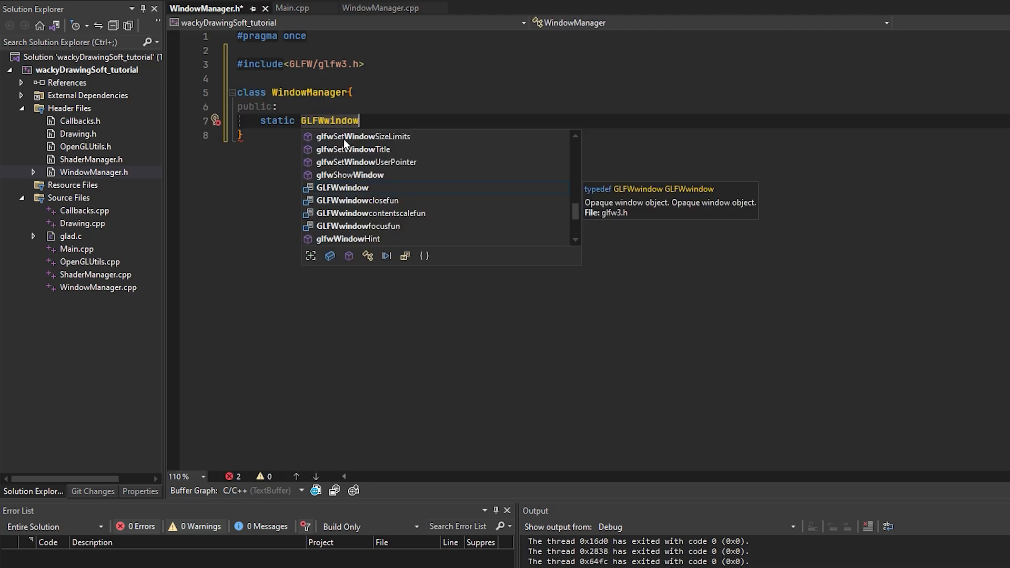
{"action": "type", "text": "* createW"}
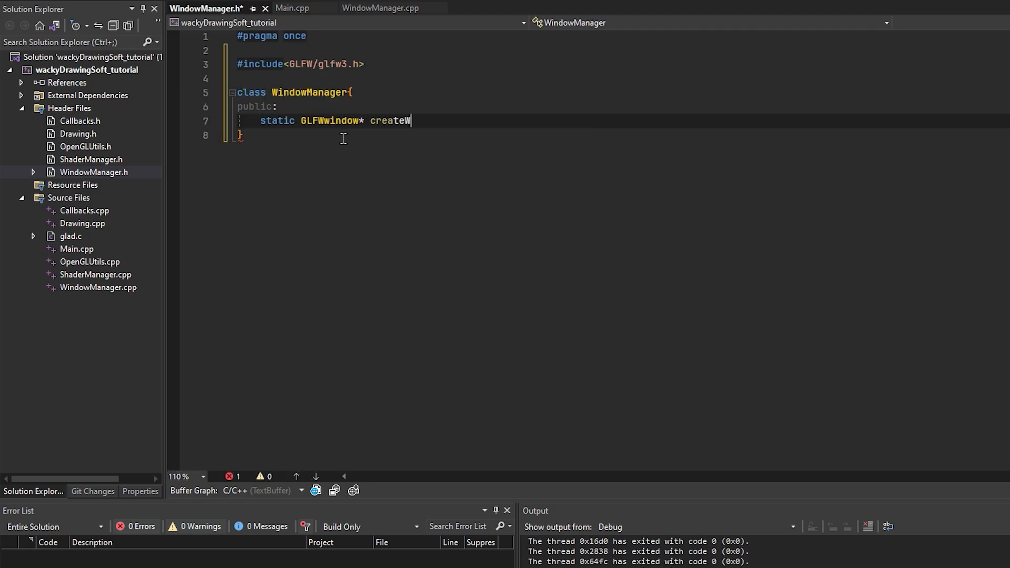
{"action": "type", "text": "indow"}
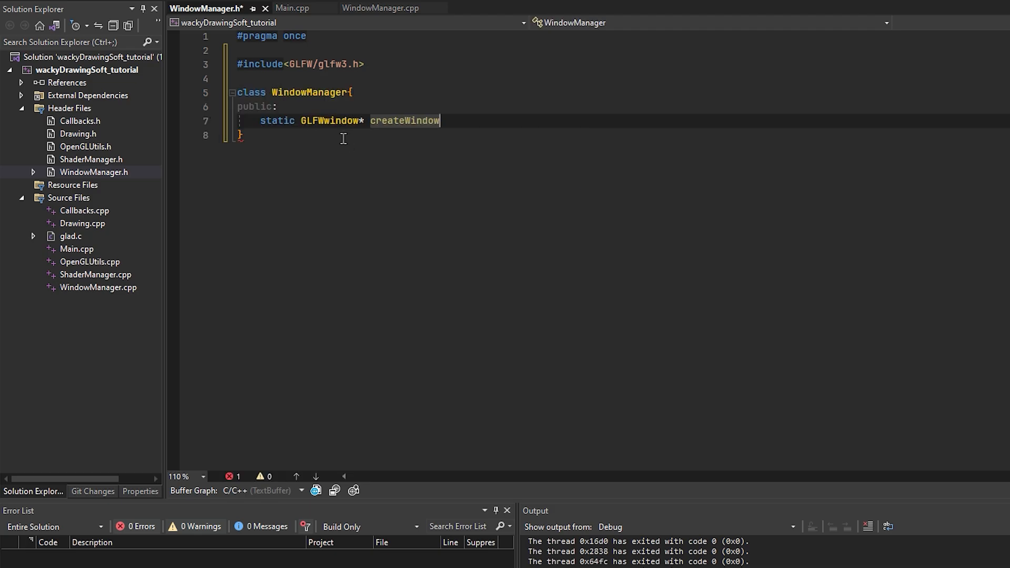
{"action": "type", "text": "(int width)"}
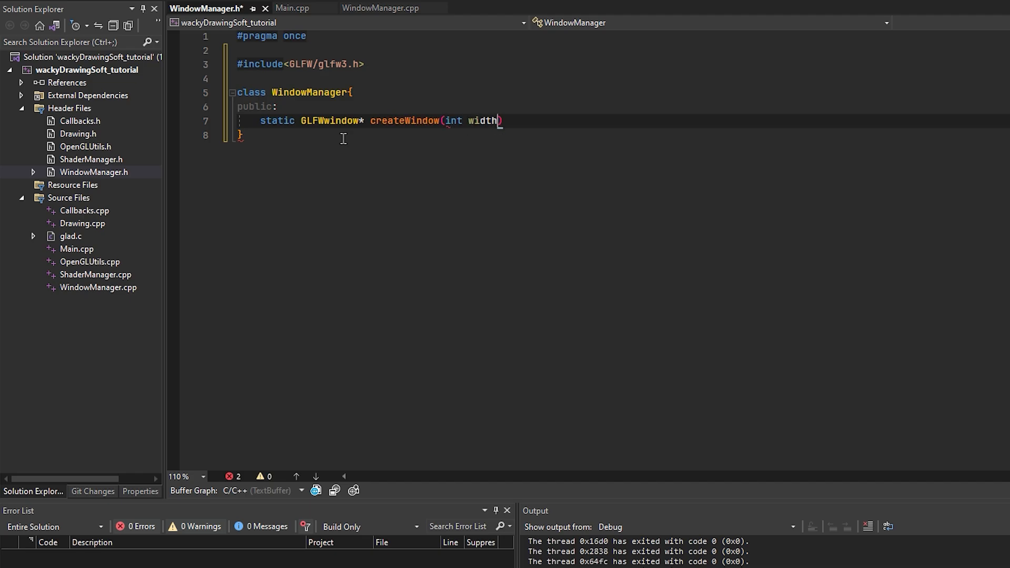
{"action": "type", "text": ", int height"}
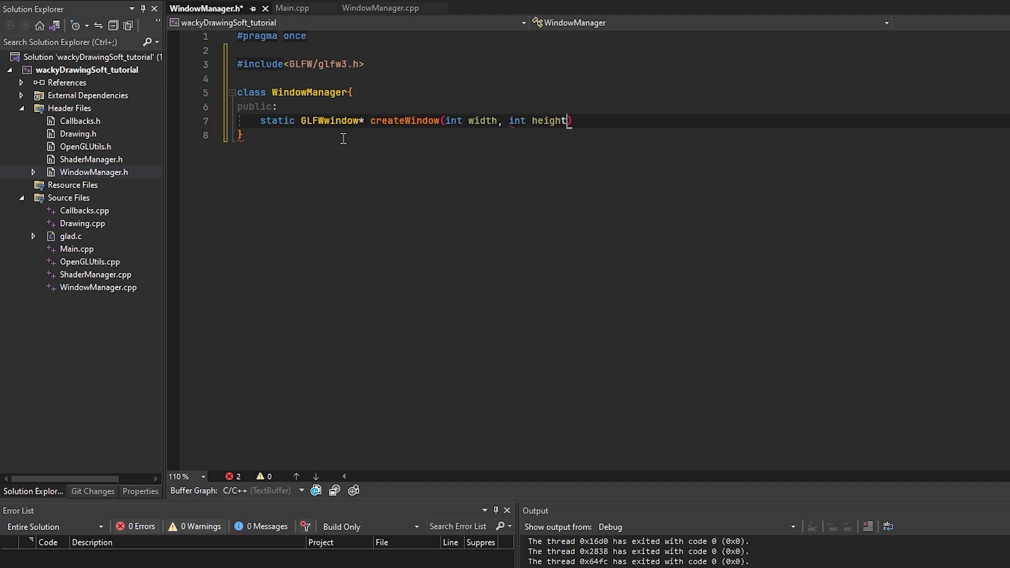
{"action": "type", "text": ", const cha"}
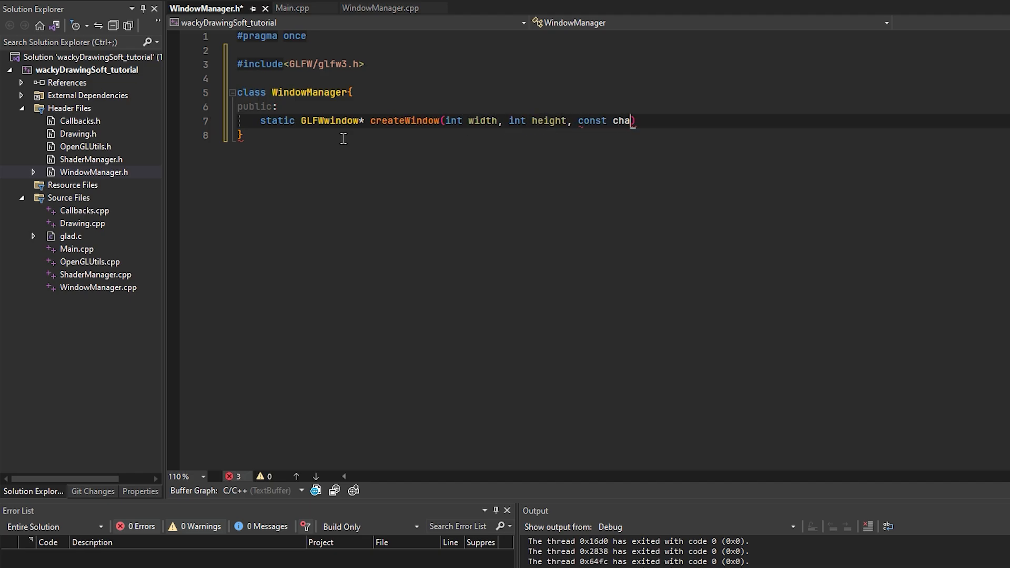
{"action": "type", "text": "*"}
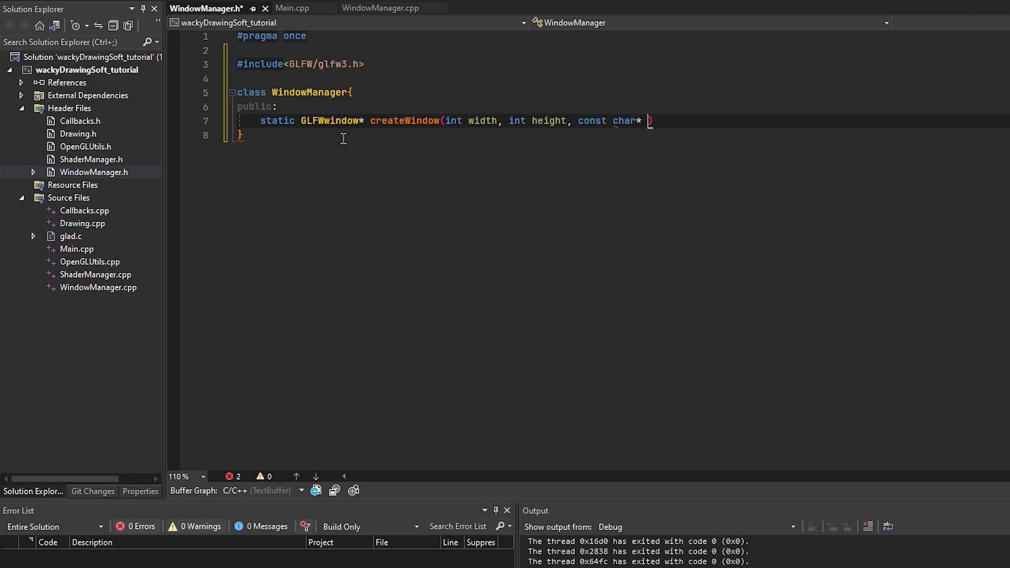
{"action": "type", "text": "title);"}
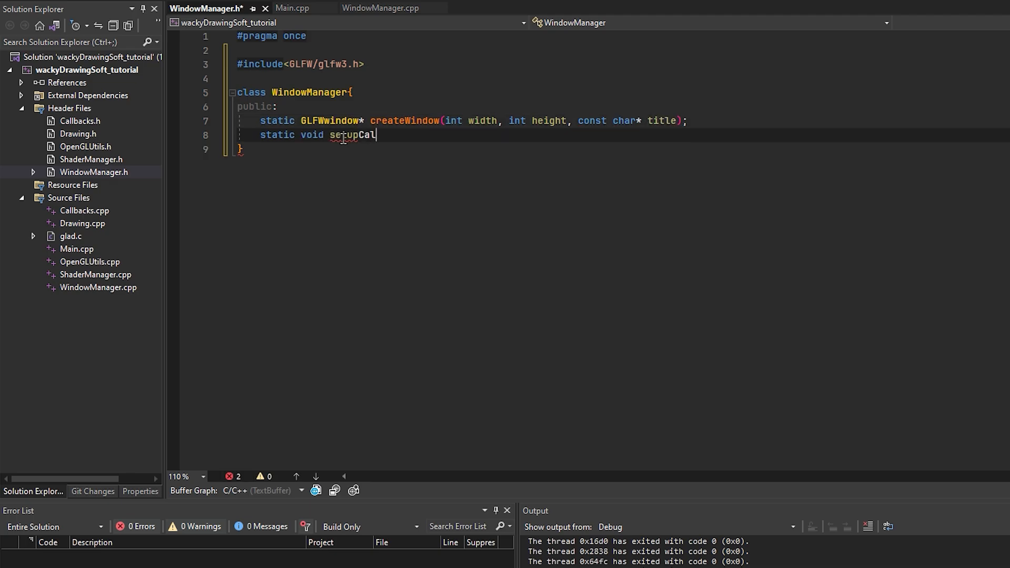
Step: Declare static setupCallbacks(GLFWwindow* window) in the WindowManager class
{"action": "type", "text": "lbacks"}
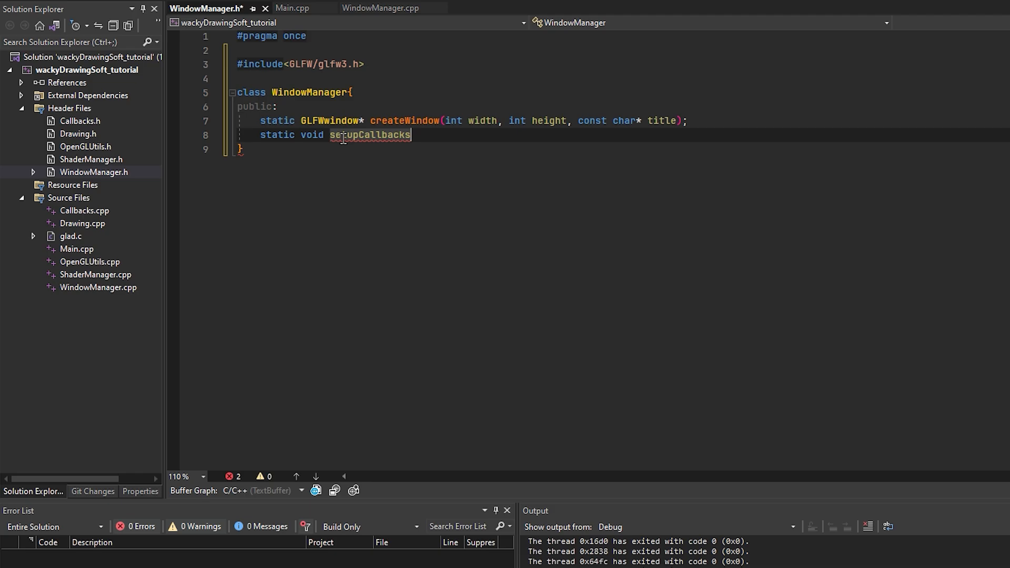
{"action": "type", "text": "(GLFWw)"}
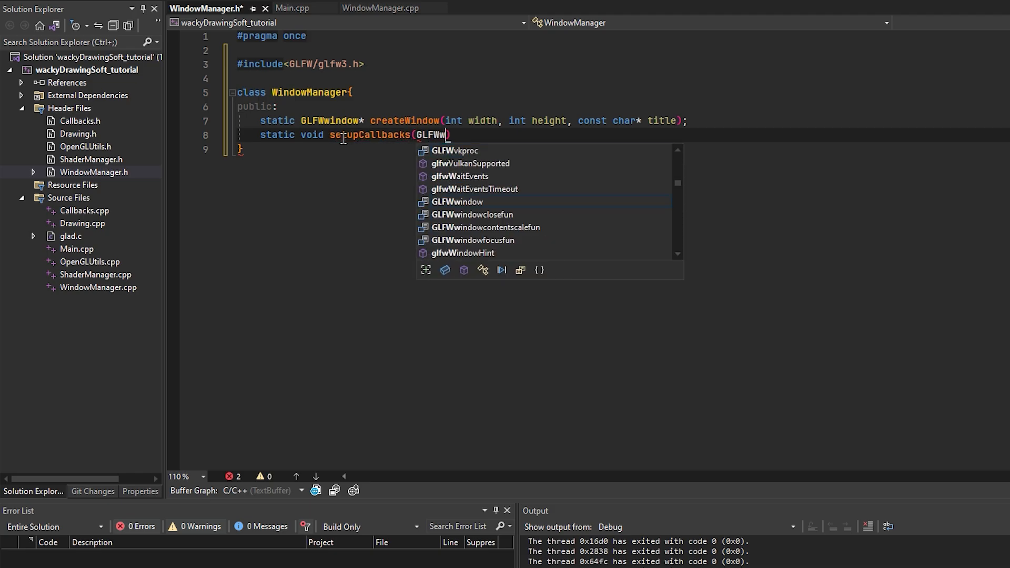
{"action": "type", "text": "indow* window"}
{"action": "left_click", "coordinate": [621, 149]}
{"action": "type", "text": ";"}
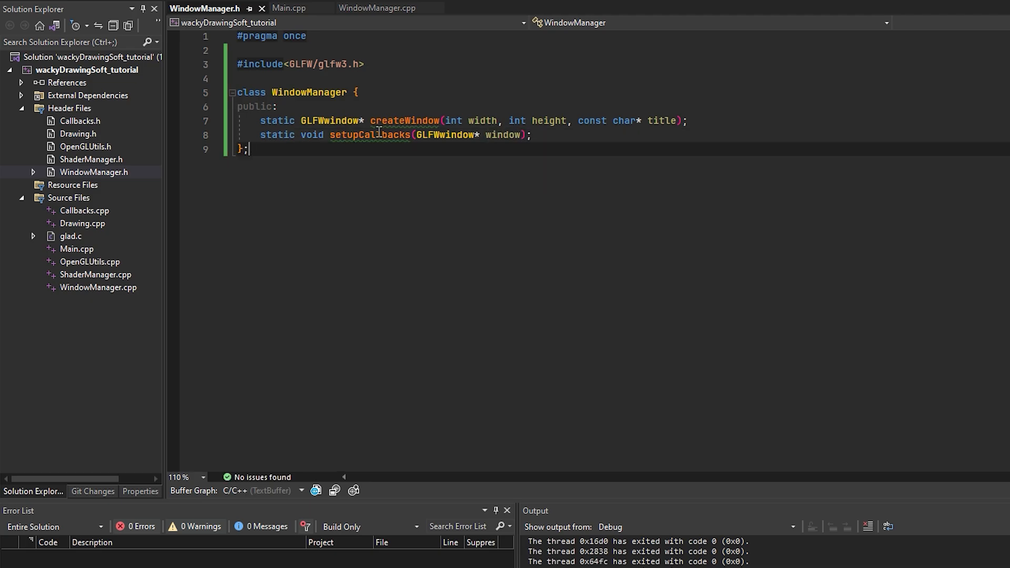
Step: Include glad, GLFW and WindowManager.h at the top of WindowManager.cpp
{"action": "left_click", "coordinate": [377, 7]}
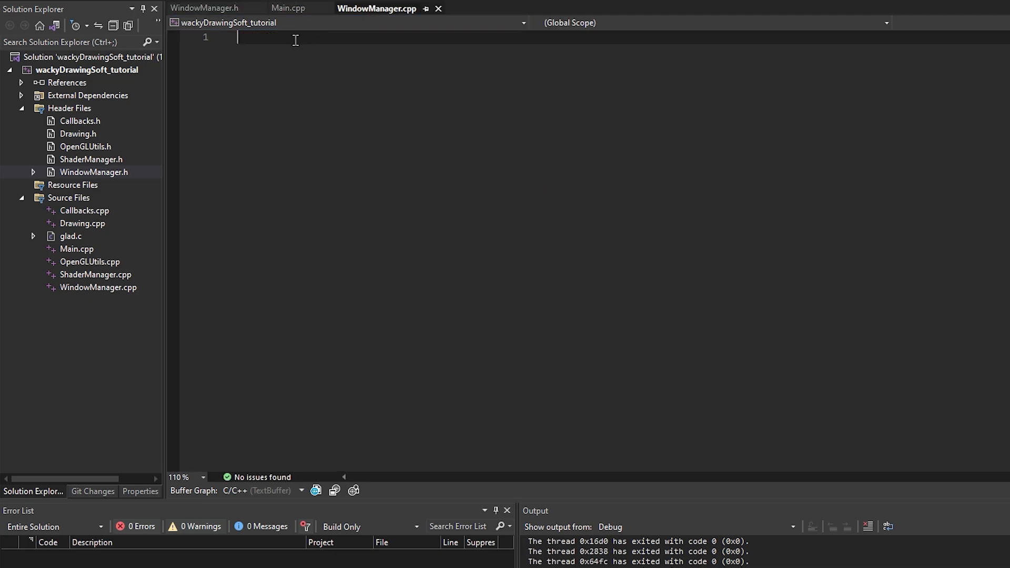
{"action": "type", "text": "#incl"}
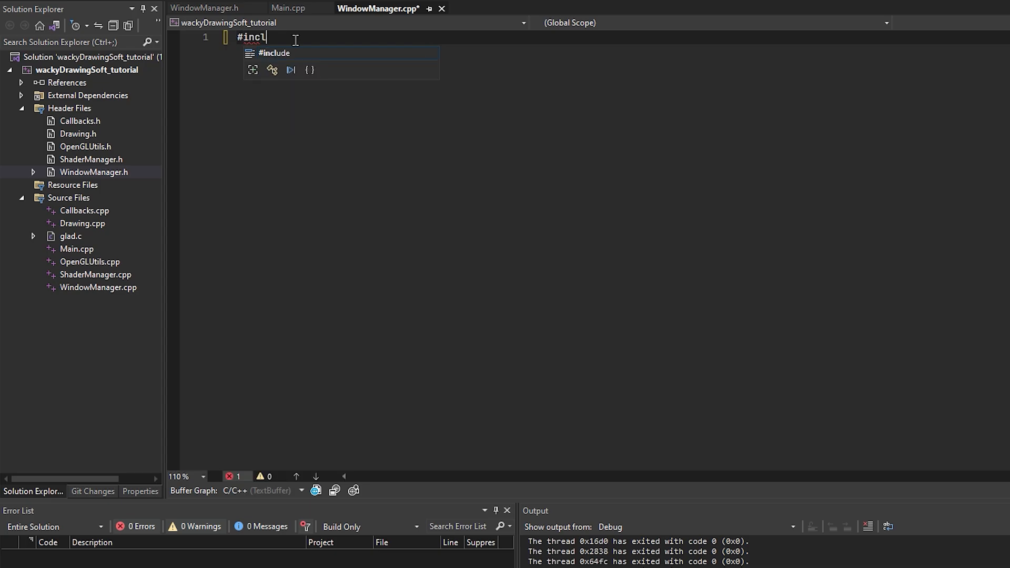
{"action": "type", "text": "ude <glad/glad.h>"}
{"action": "type", "text": "#"}
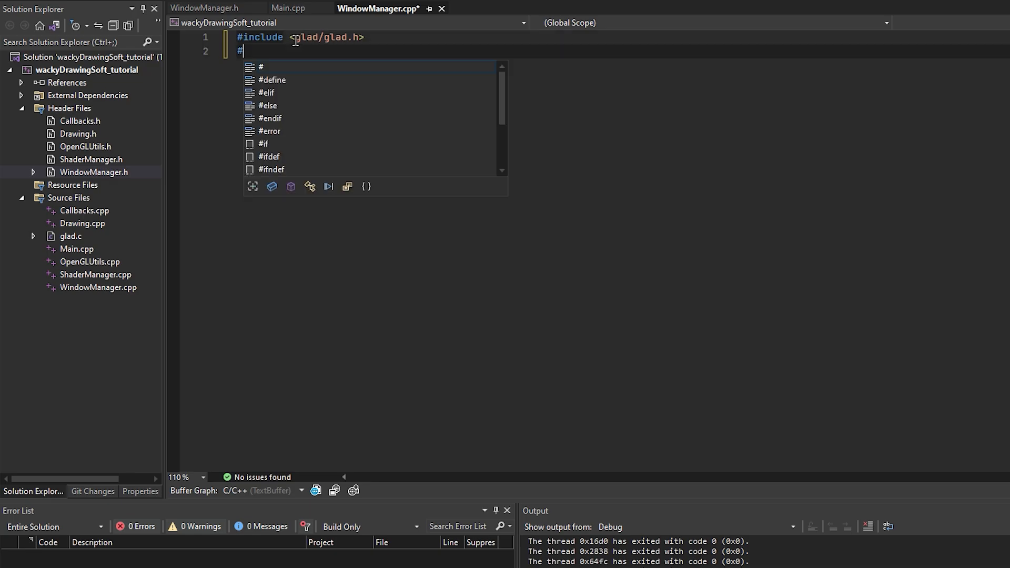
{"action": "type", "text": "include"}
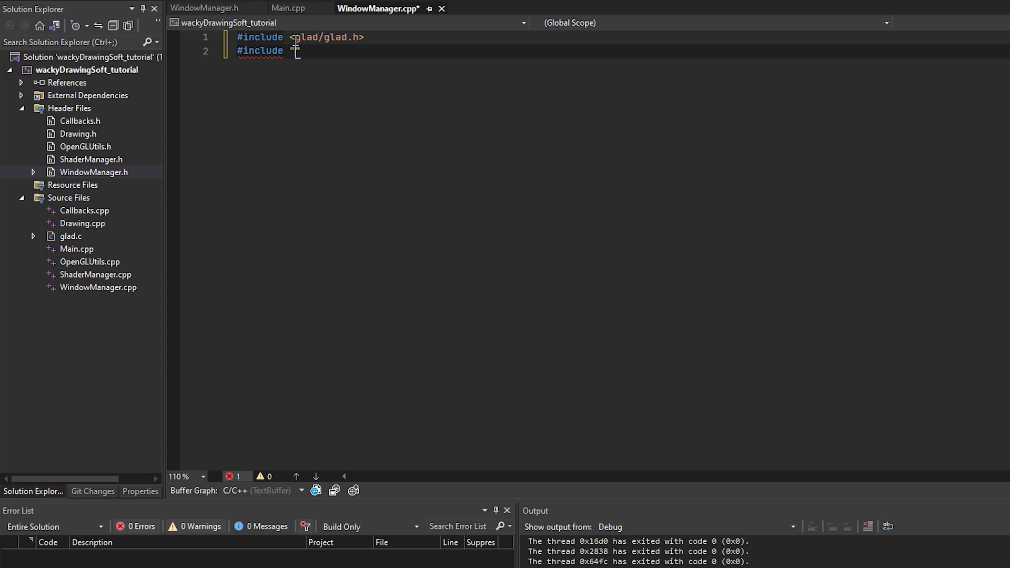
{"action": "type", "text": "\"WindowManager.h\""}
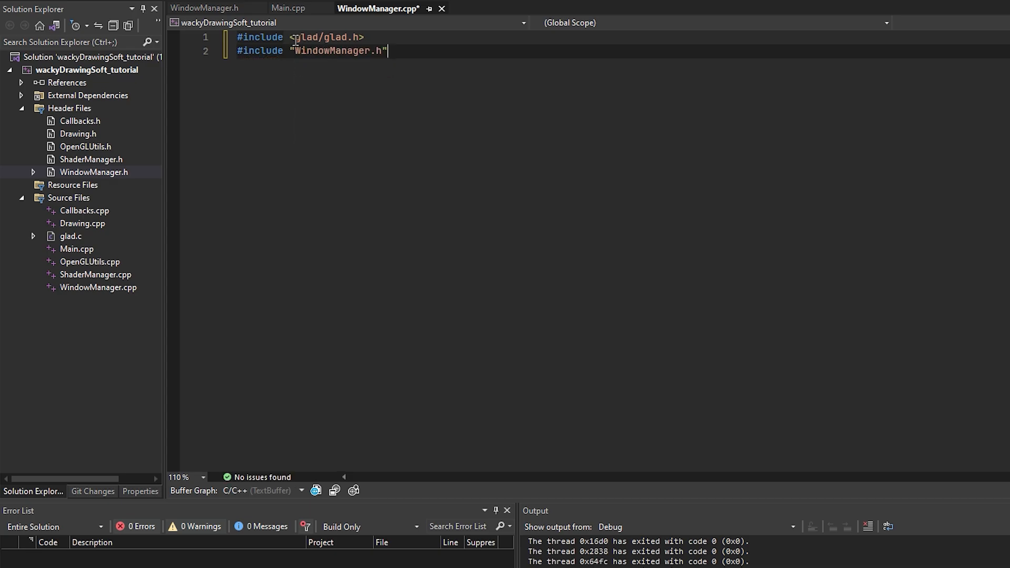
{"action": "left_click", "coordinate": [205, 7]}
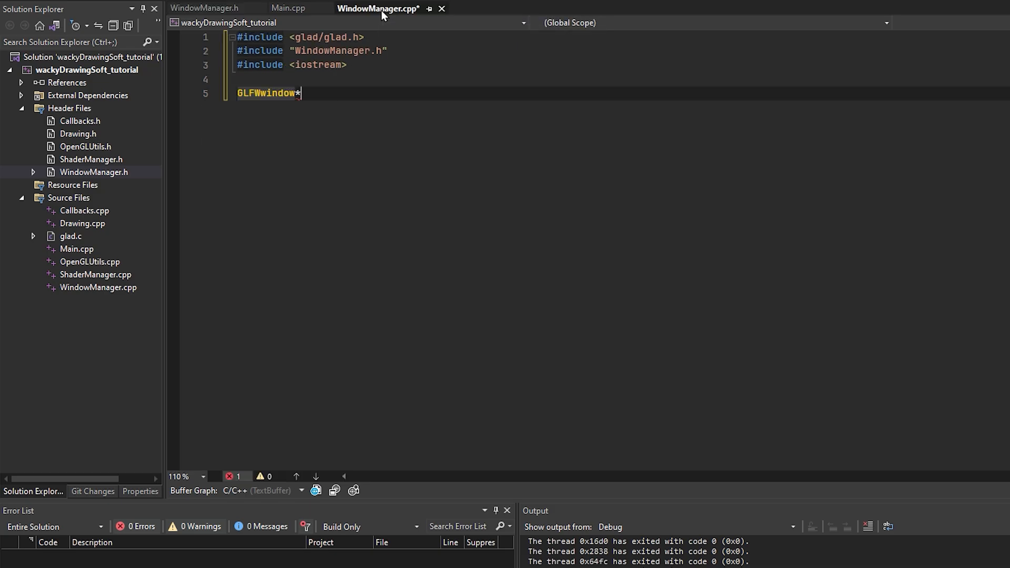
Step: Define WindowManager::createWindow(int width, int height, const char* title) beginning with glfwInit()
{"action": "type", "text": "windowManag"}
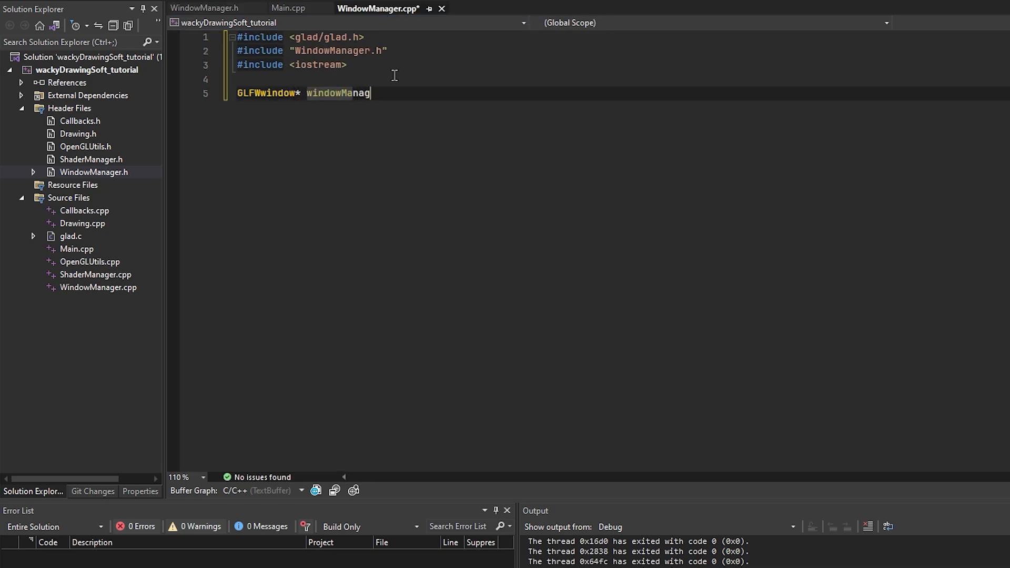
{"action": "type", "text": "WindowManager::createWindow()"}
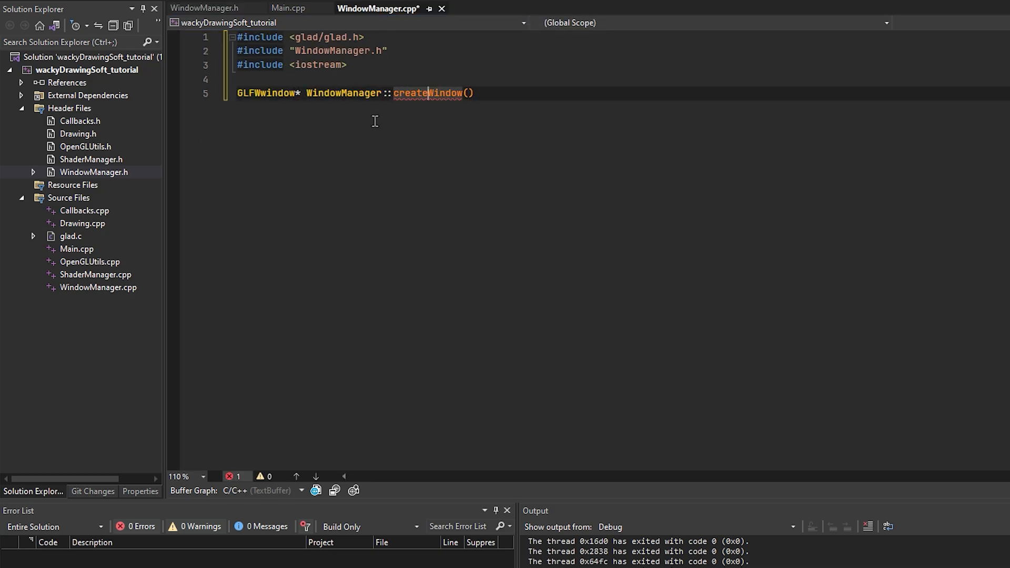
{"action": "type", "text": "int idth, int height, const char* title"}
{"action": "type", "text": "{"}
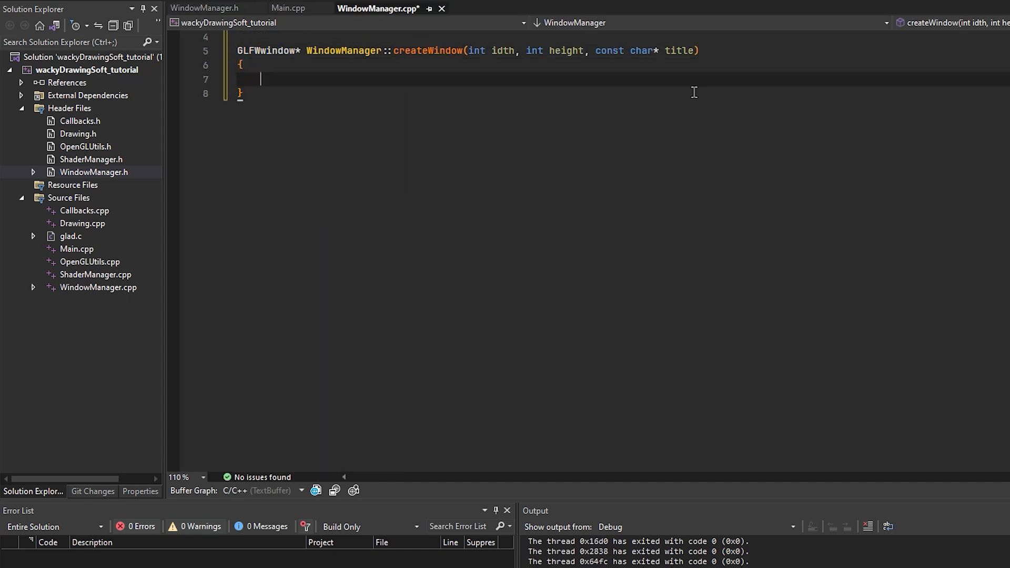
{"action": "type", "text": "glfwInit();"}
{"action": "type", "text": "GLFWwindow* window ="}
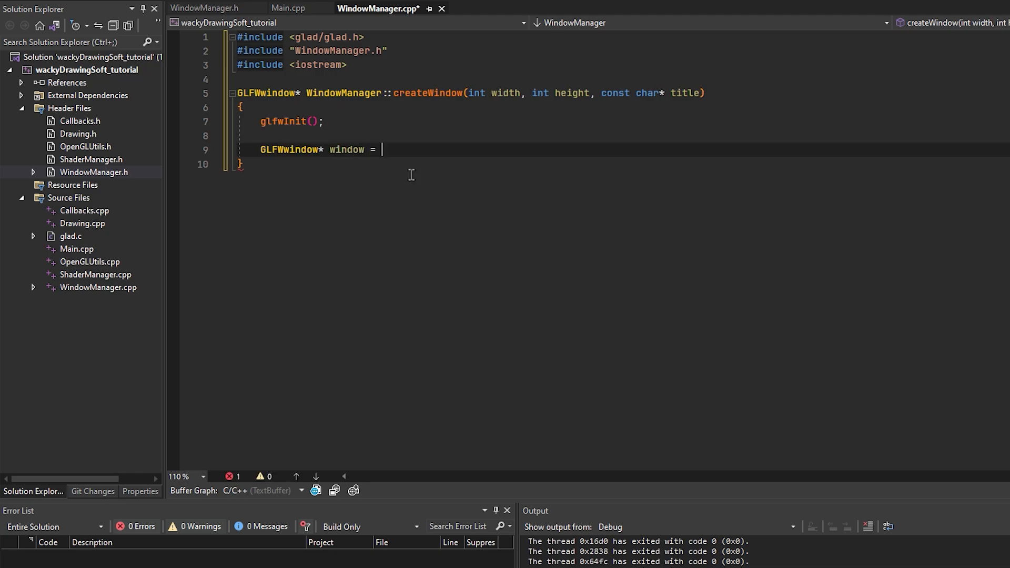
Step: Create the window with glfwCreateWindow(width, height, title, nullptr, nullptr)
{"action": "type", "text": "glfw"}
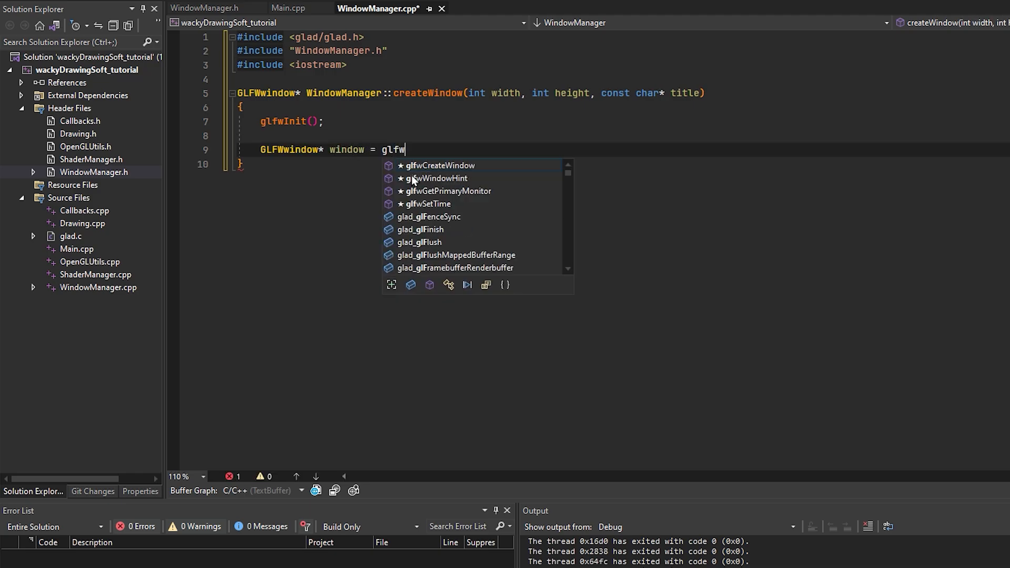
{"action": "type", "text": "Create"}
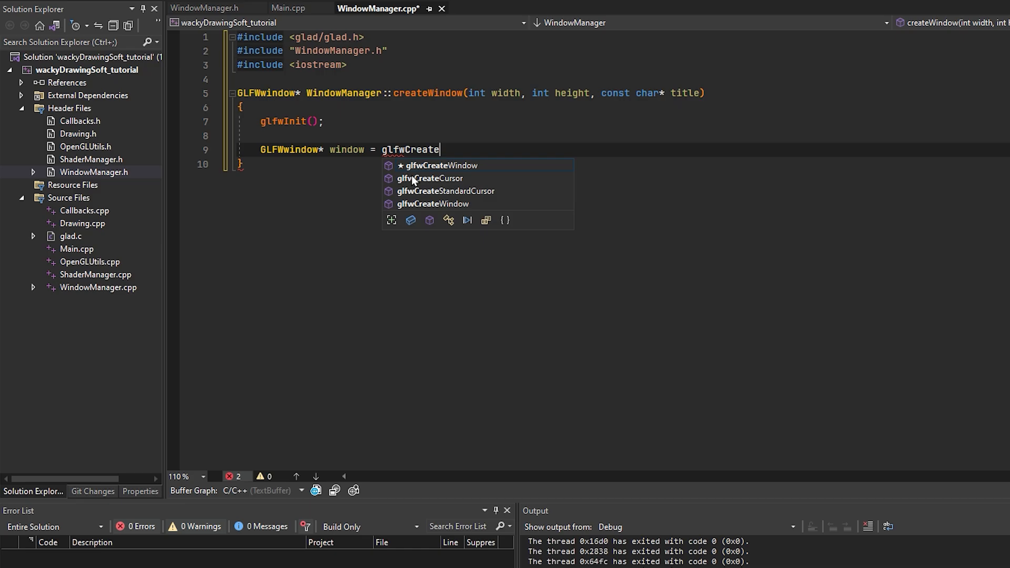
{"action": "left_click", "coordinate": [442, 165]}
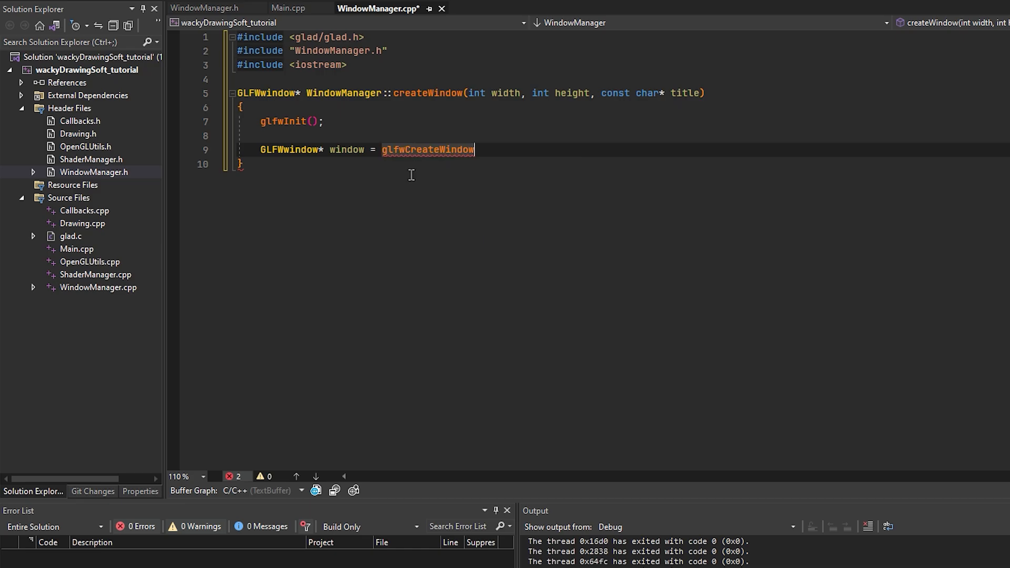
{"action": "type", "text": "(width, height"}
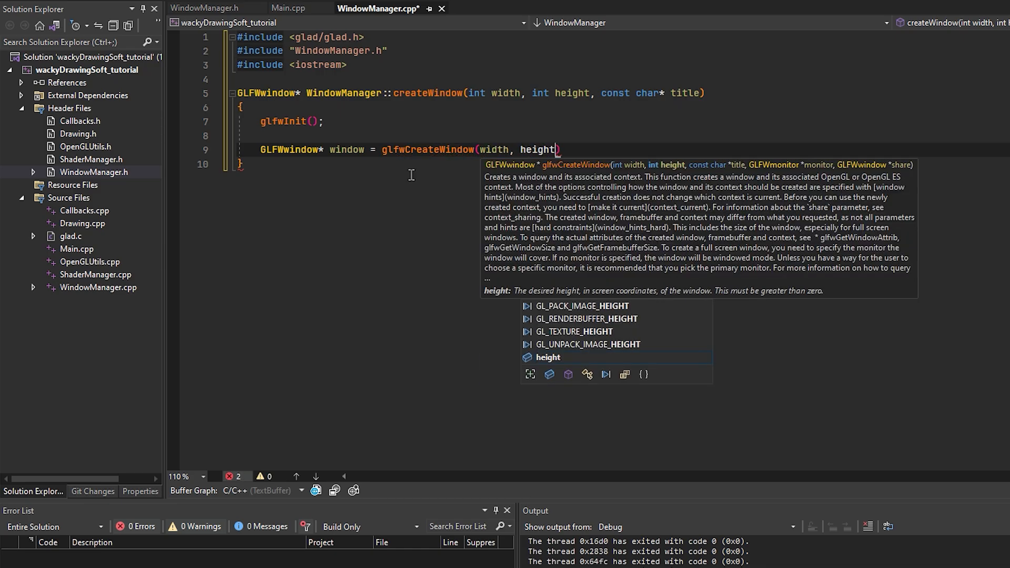
{"action": "type", "text": ", title, nu"}
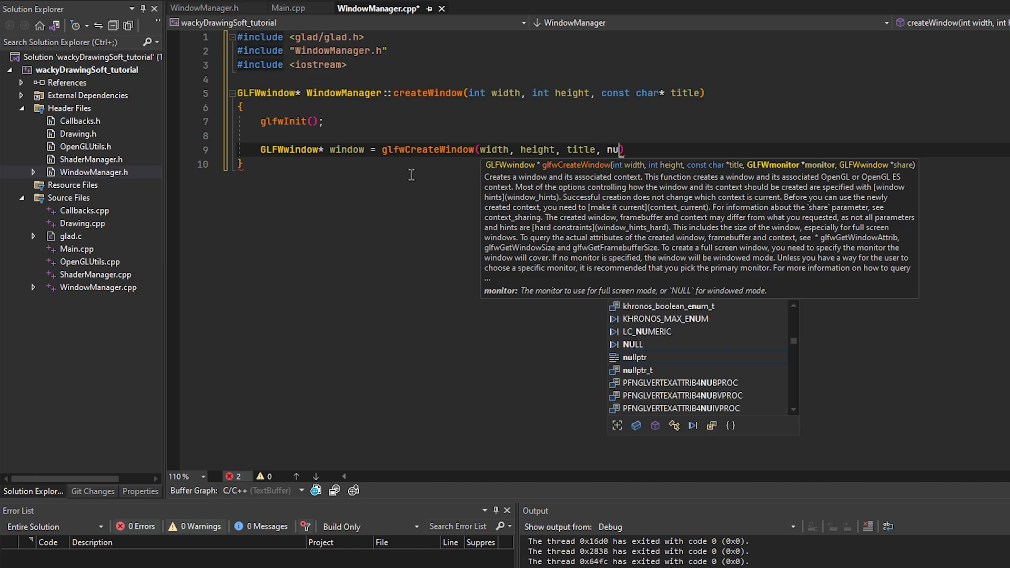
{"action": "type", "text": "llptr, nullptr"}
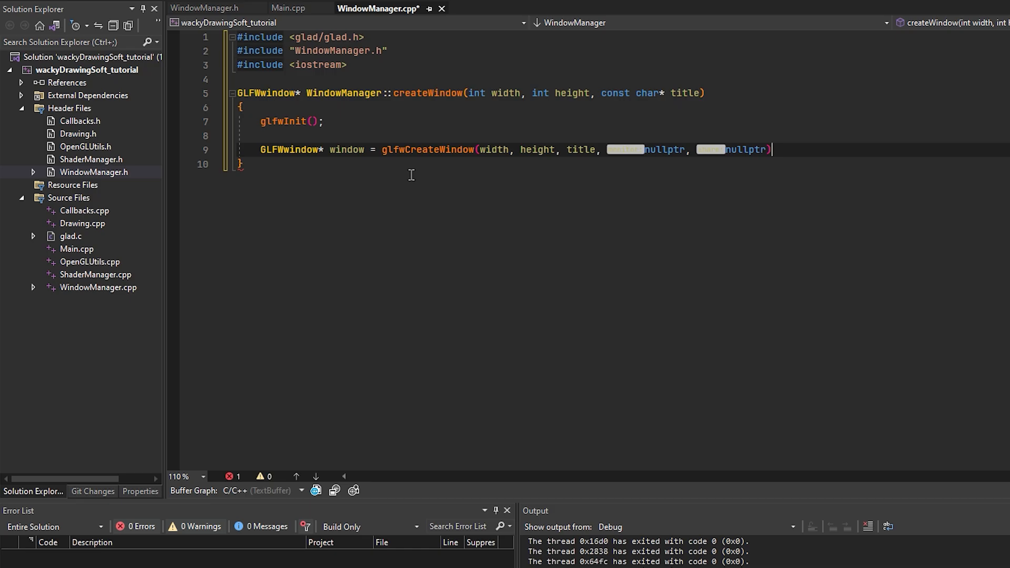
Step: Make the window's context current with glfwMakeContextCurrent(window)
{"action": "type", "text": "g"}
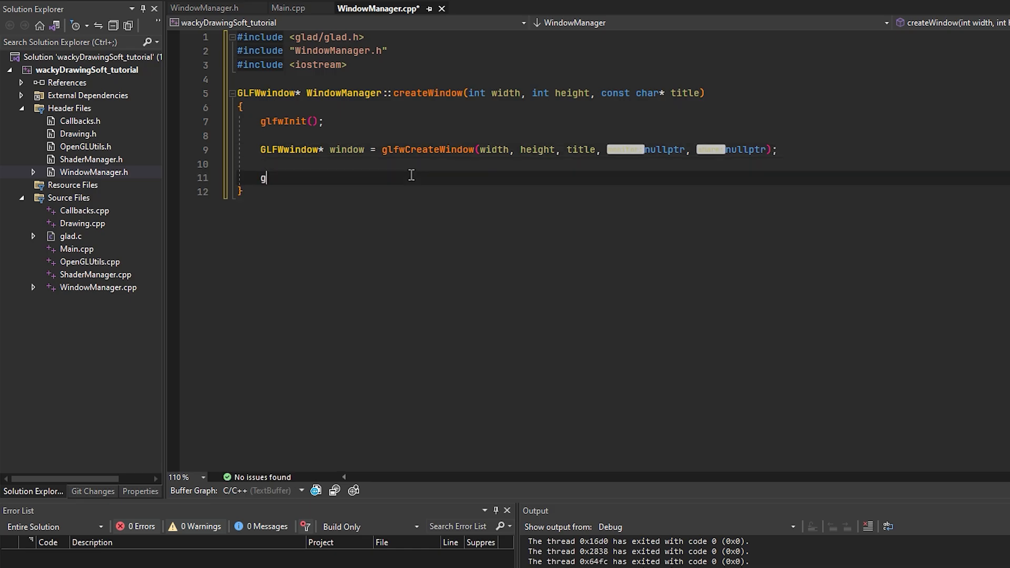
{"action": "type", "text": "lfwContext"}
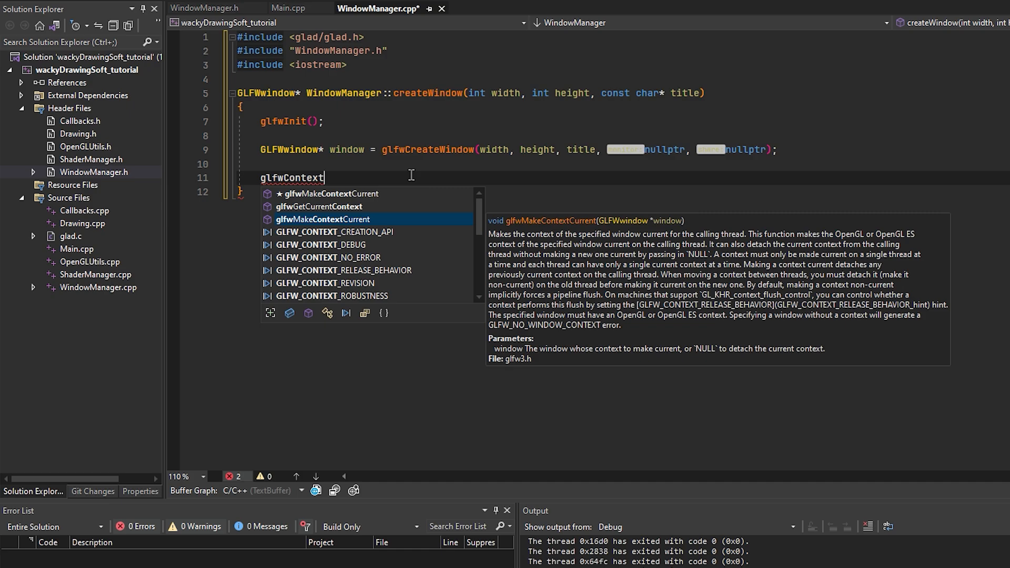
{"action": "key", "text": "Tab"}
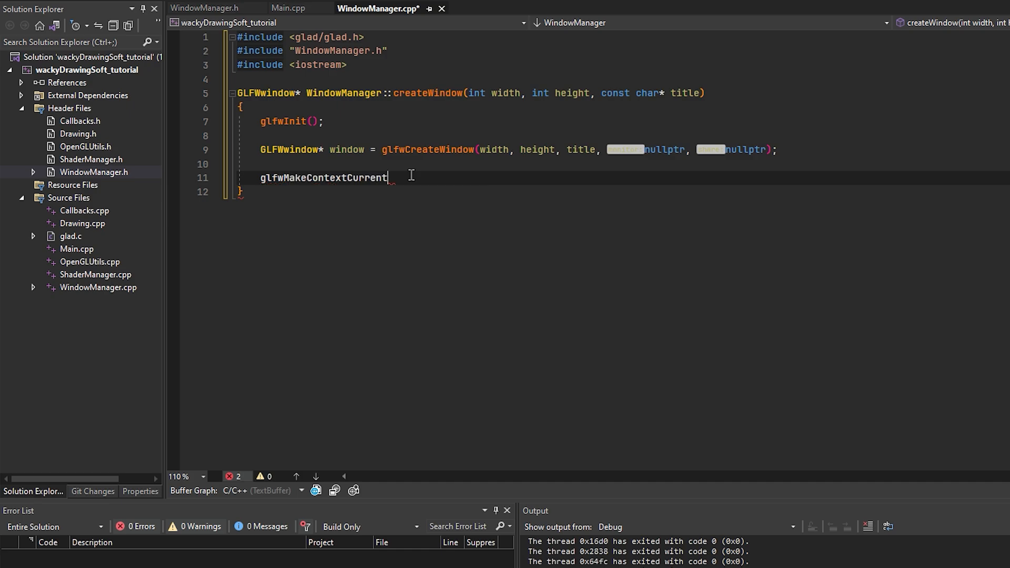
{"action": "type", "text": "(window)"}
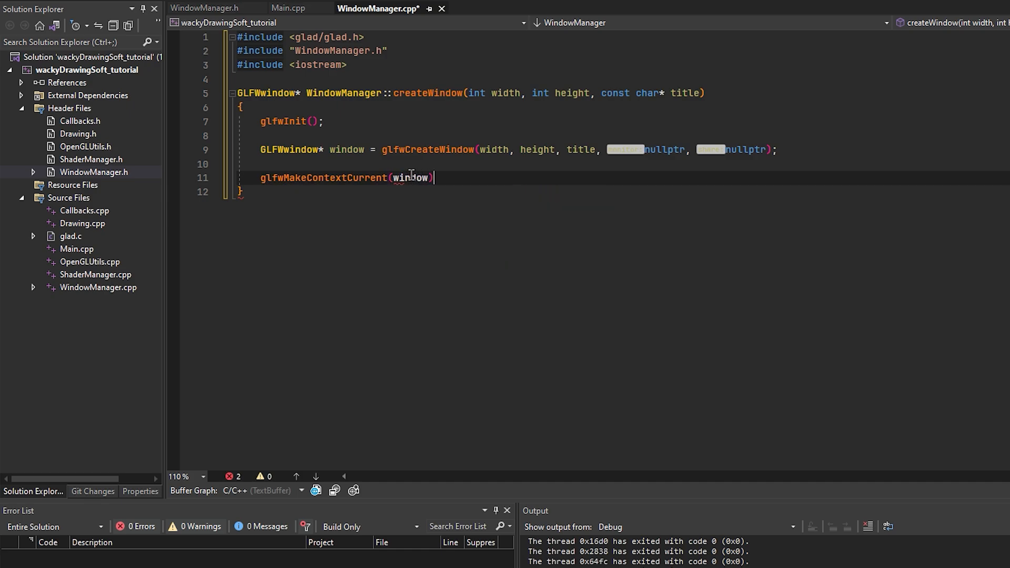
{"action": "type", "text": ";"}
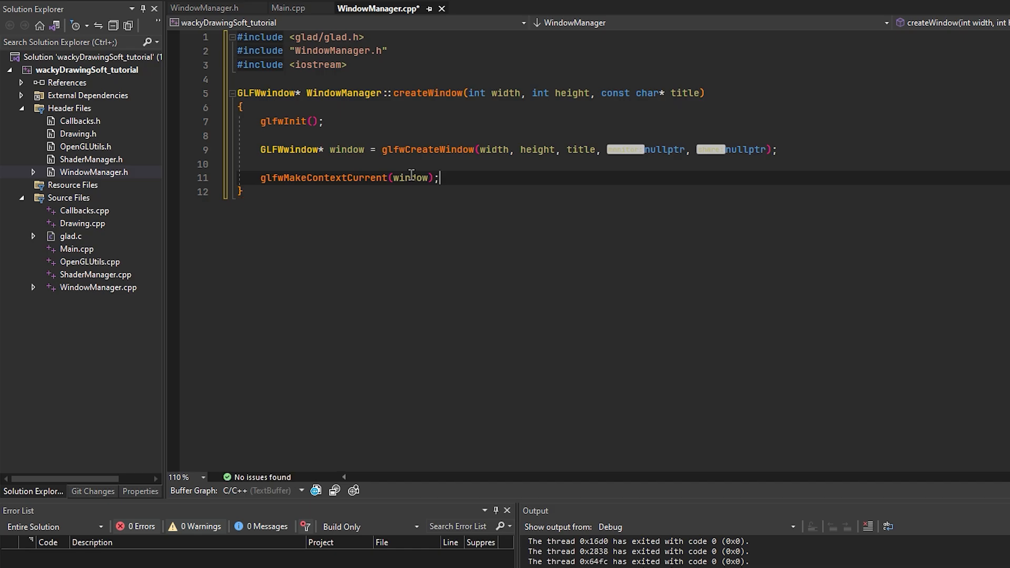
{"action": "key", "text": "Enter"}
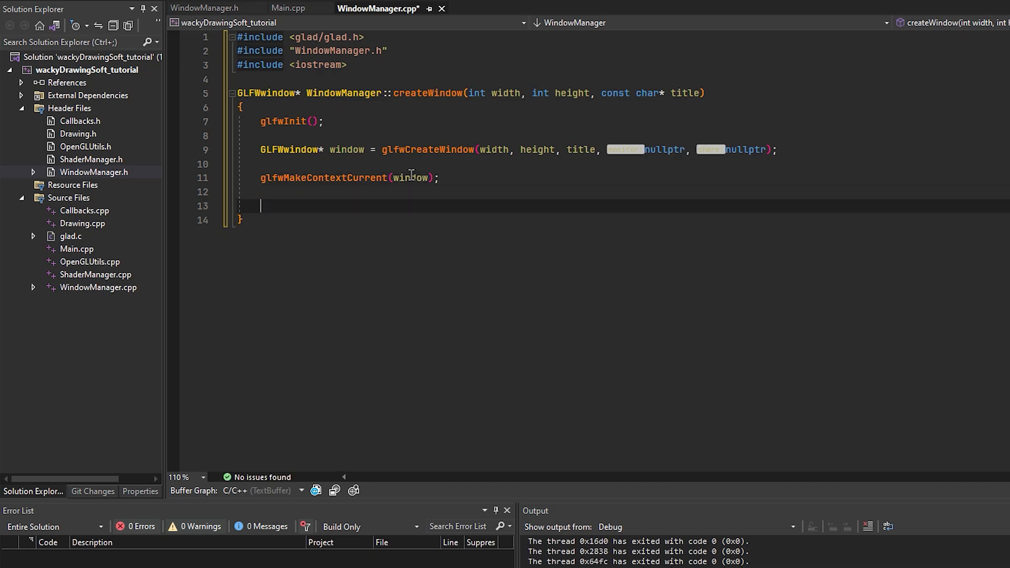
{"action": "mouse_move", "coordinate": [455, 127]}
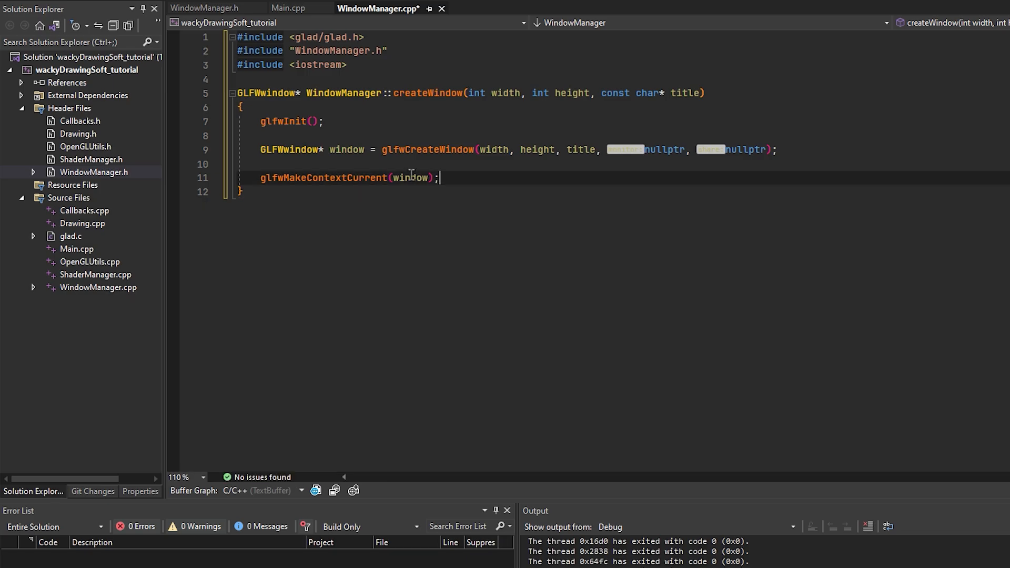
{"action": "key", "text": "Enter"}
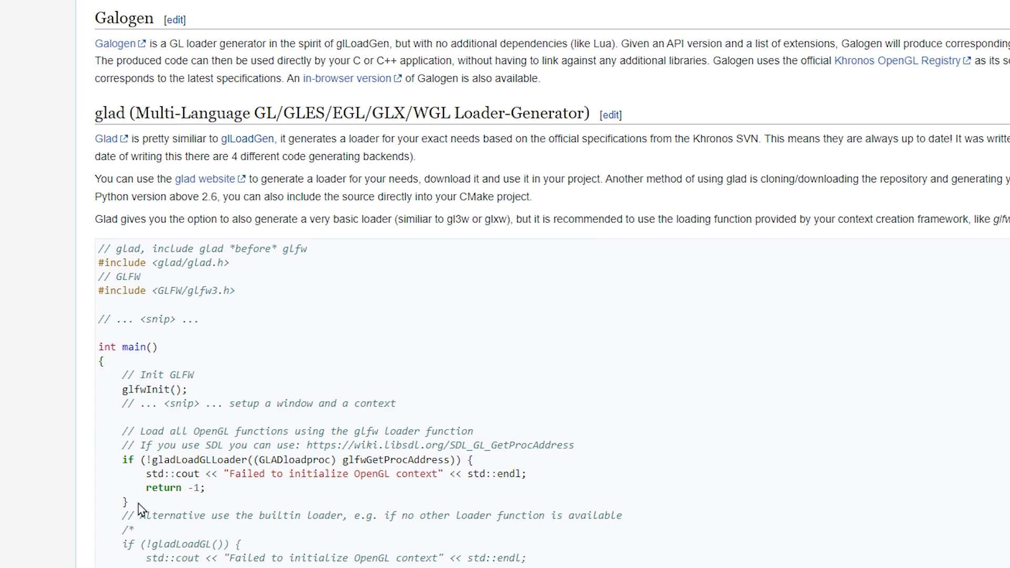
Step: Load glad via gladLoadGLLoader, returning nullptr on failure and window otherwise, and save
{"action": "left_click_drag", "start_coordinate": [118, 459], "coordinate": [205, 502]}
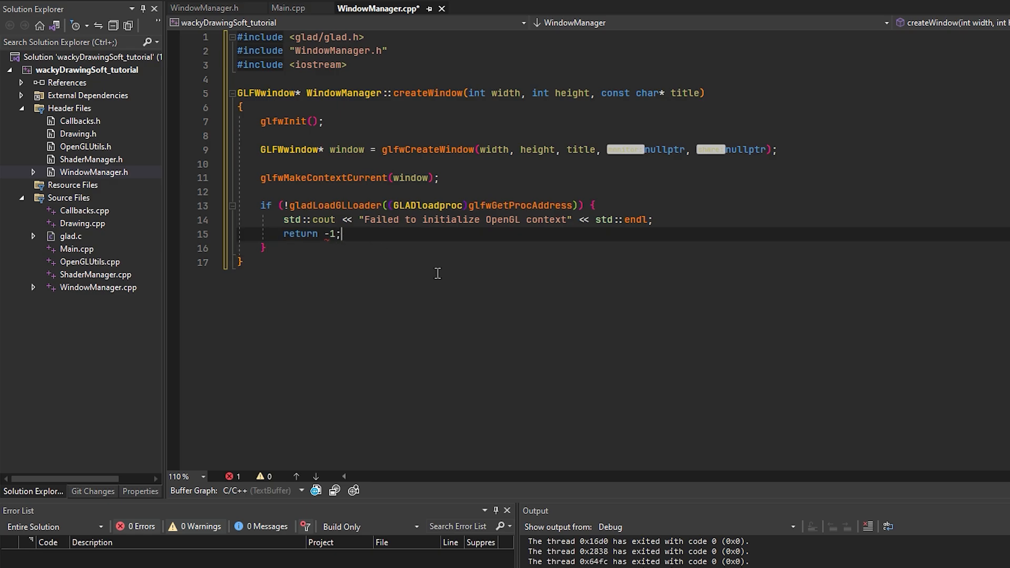
{"action": "key", "text": "Backspace"}
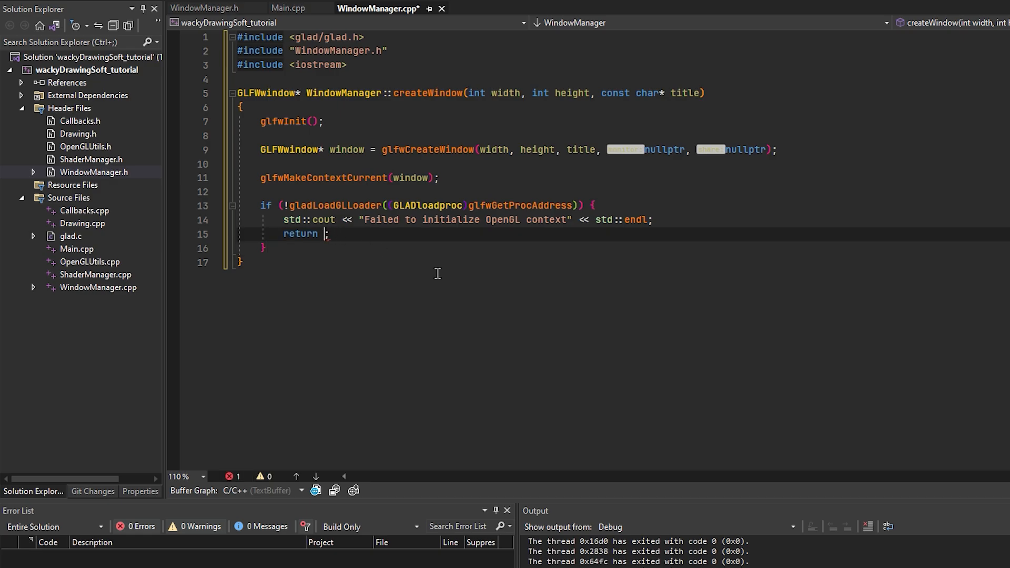
{"action": "type", "text": "nullptr"}
{"action": "type", "text": "return wo"}
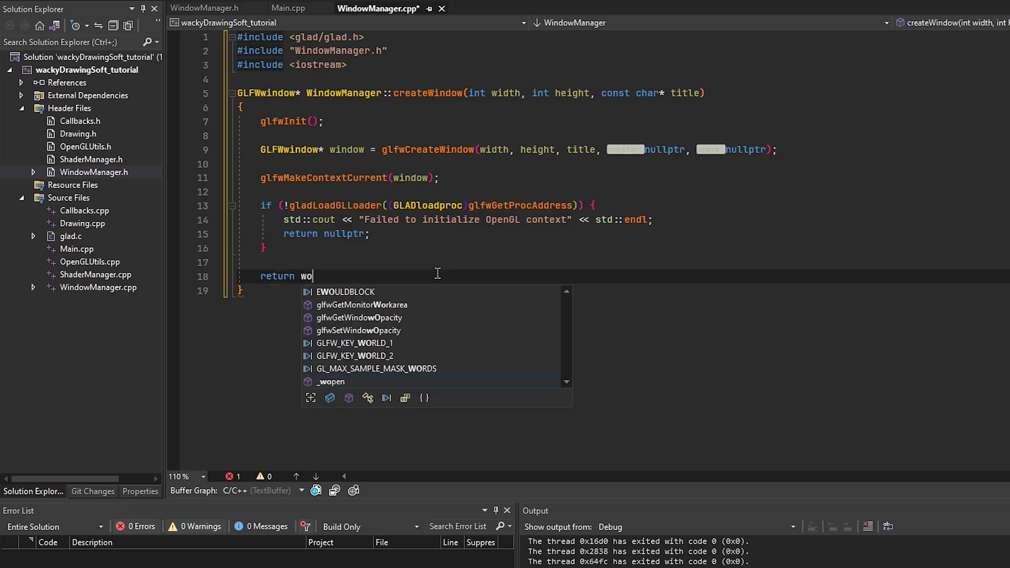
{"action": "type", "text": "ndow;"}
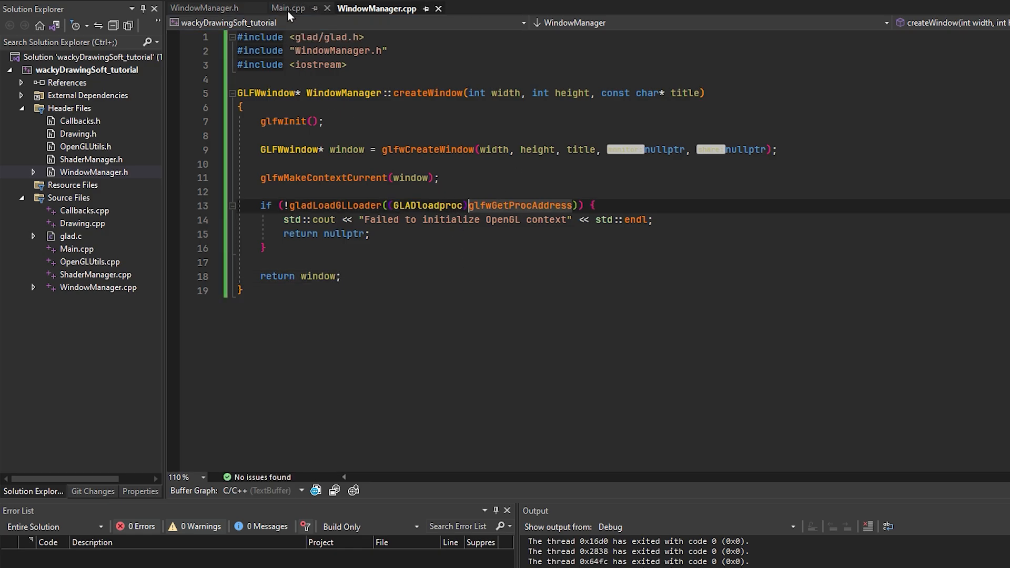
Step: Start an int main() function in Main.cpp declaring a GLFWwindow pointer
{"action": "left_click", "coordinate": [288, 7]}
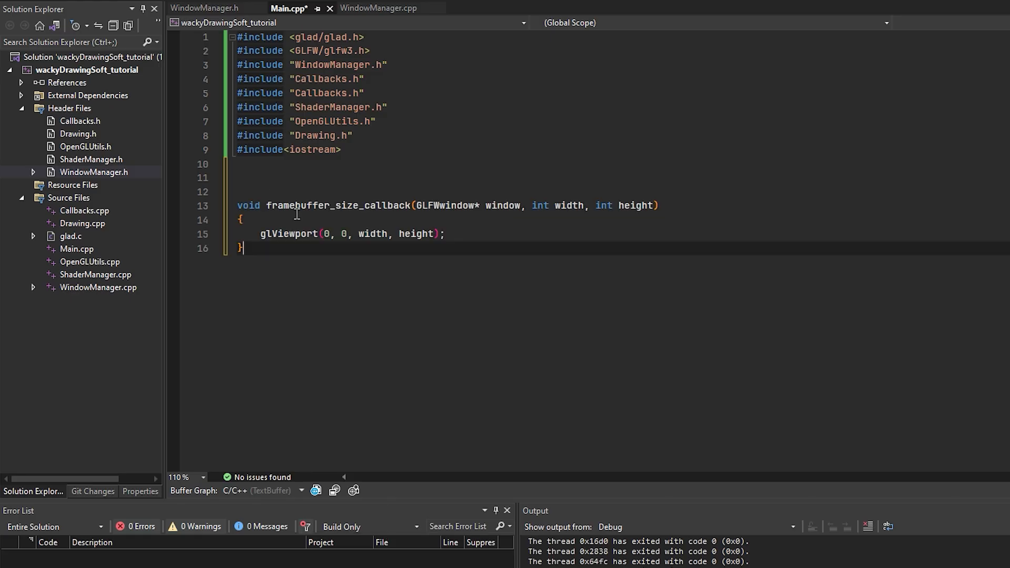
{"action": "key", "text": "enter"}
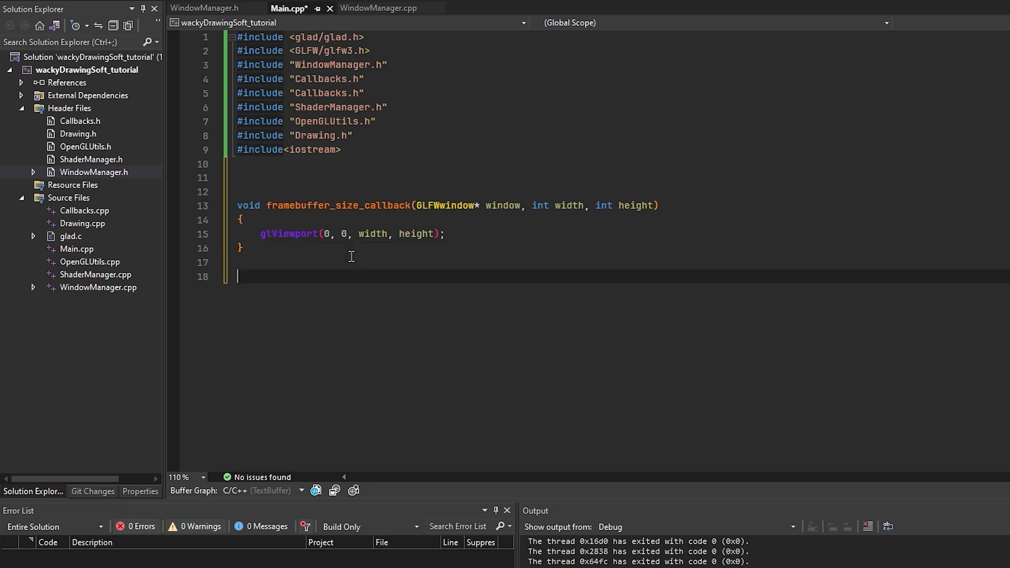
{"action": "type", "text": "int main("}
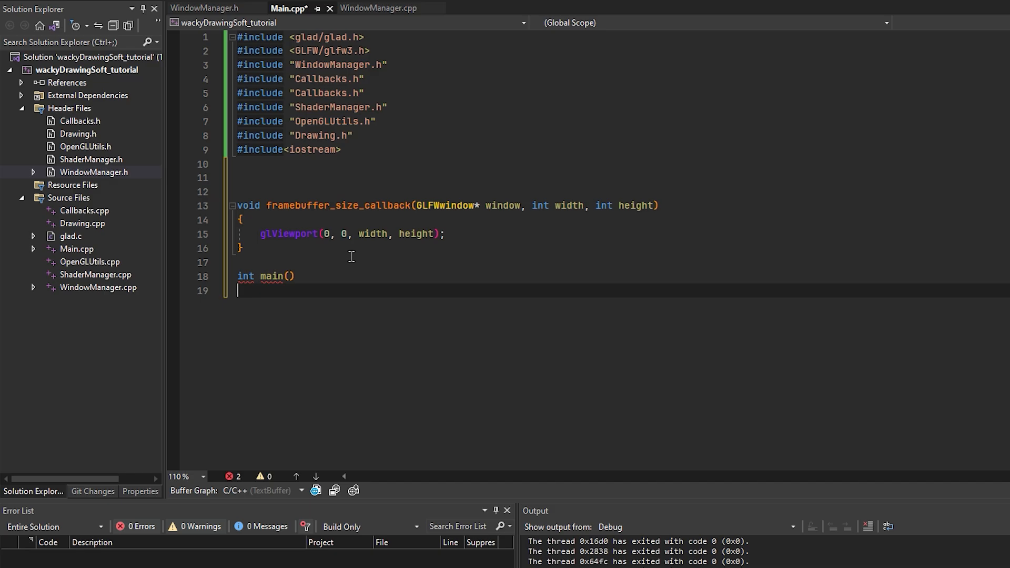
{"action": "type", "text": "{"}
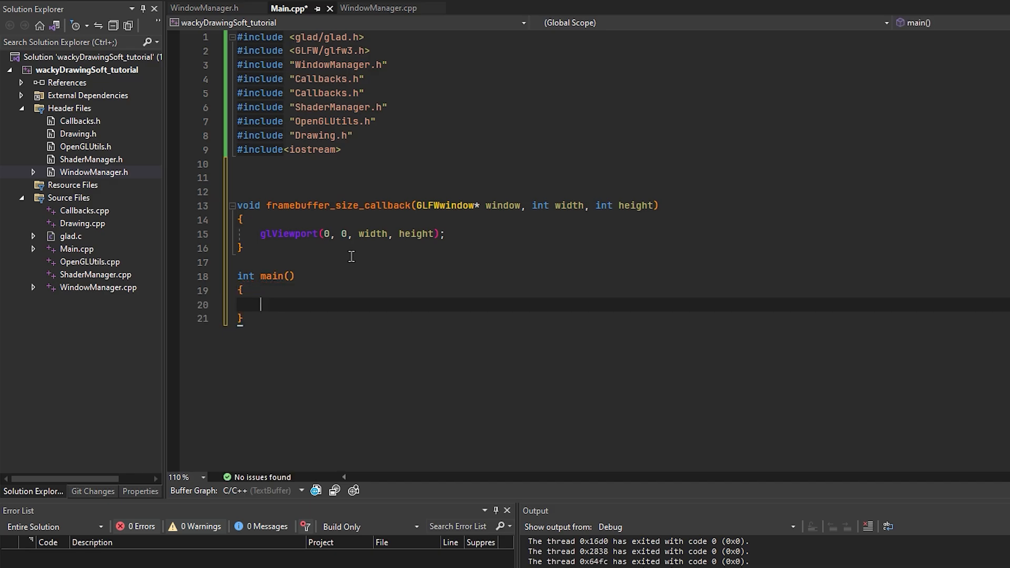
{"action": "type", "text": "GLFW"}
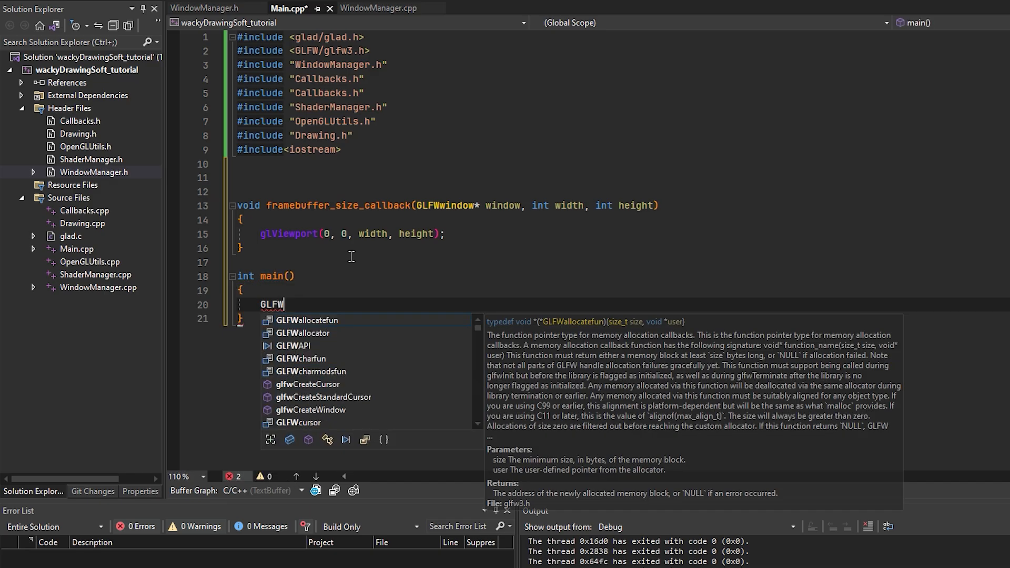
{"action": "left_click", "coordinate": [379, 7]}
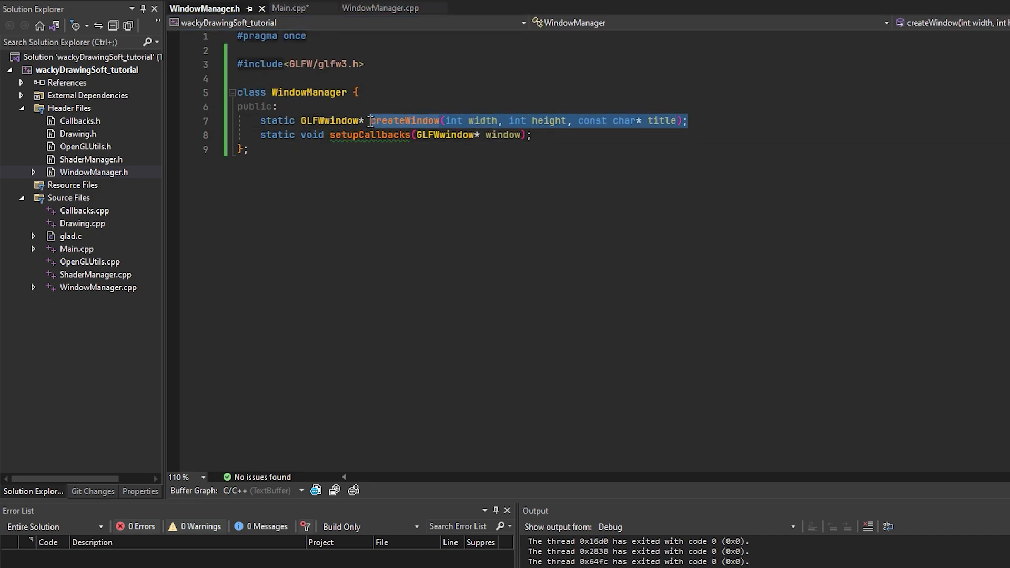
Step: Call WindowManager::createWindow(720, 720, "Wacky Drawing Software") in main
{"action": "left_click", "coordinate": [398, 8]}
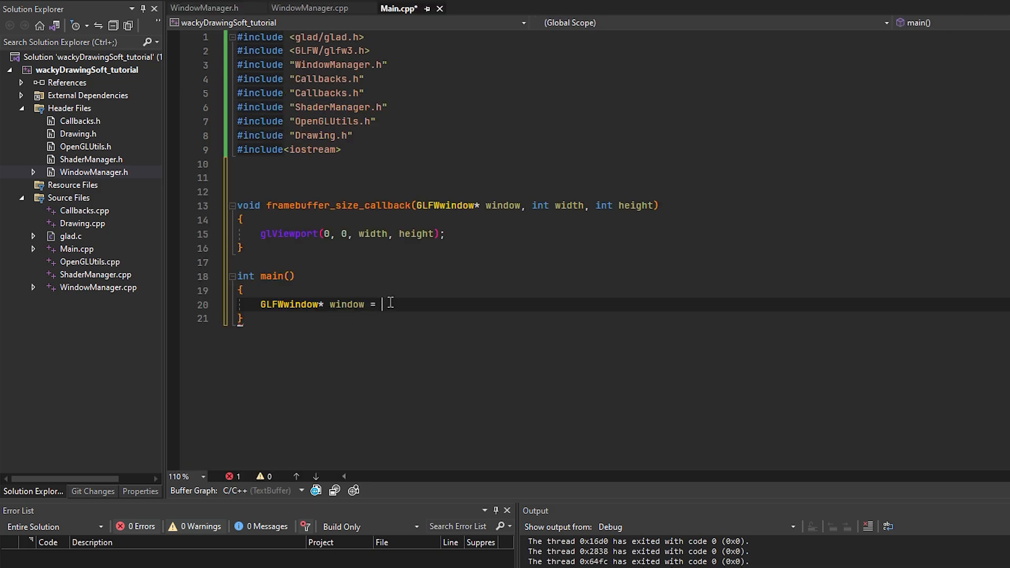
{"action": "type", "text": "WcreateWindow(int width, int height, const char* title);"}
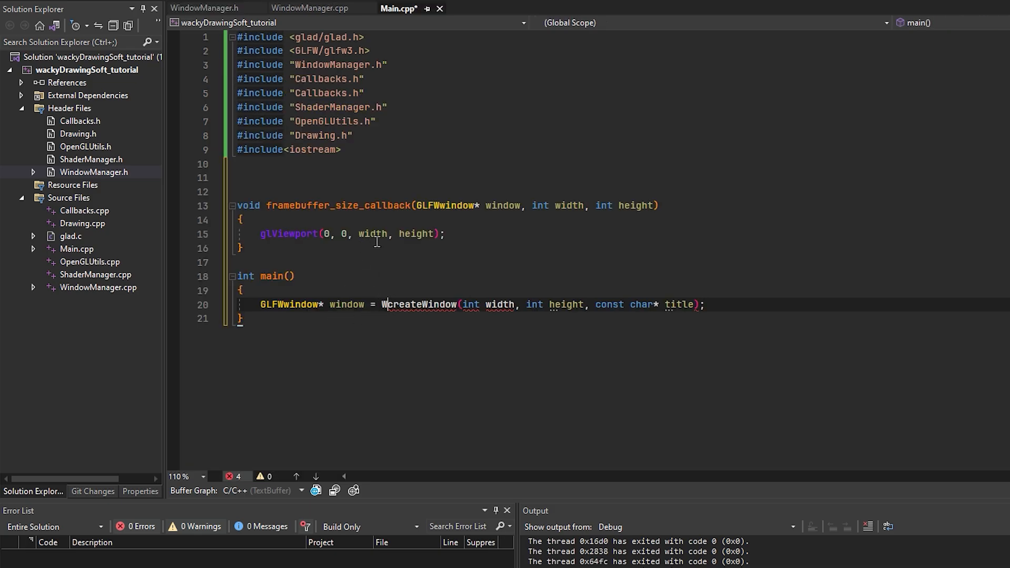
{"action": "type", "text": "indowManager::"}
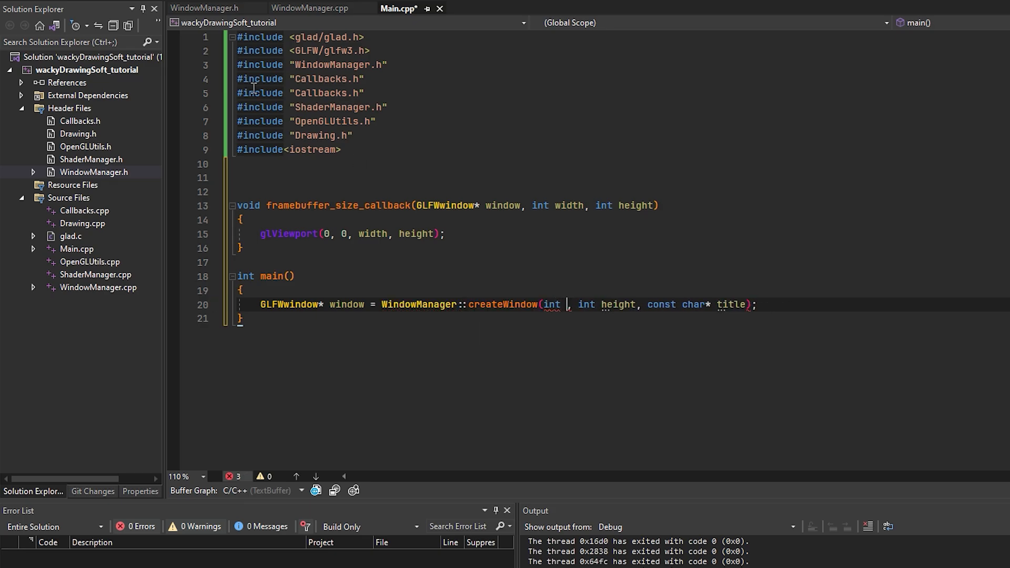
{"action": "type", "text": "720"}
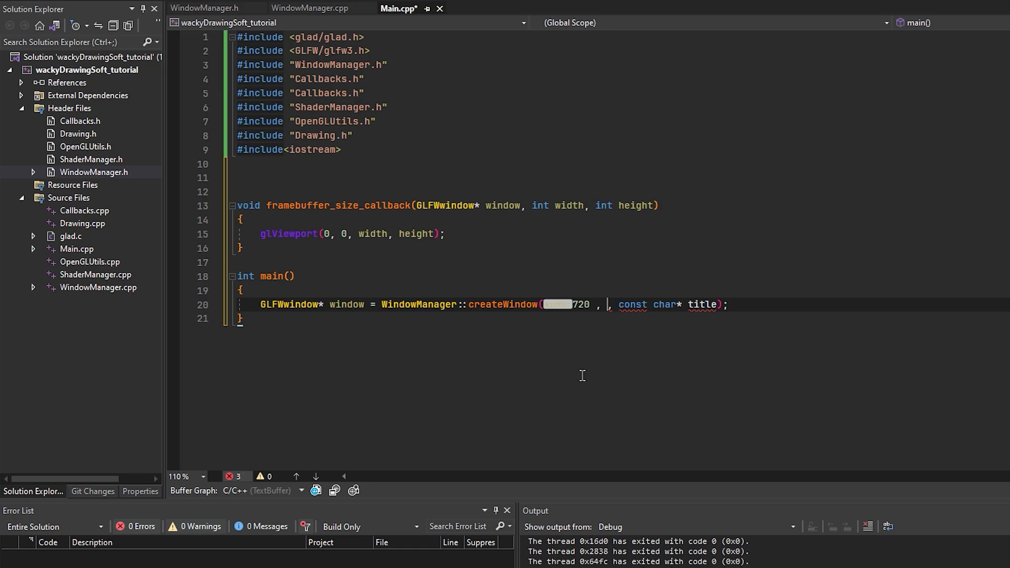
{"action": "type", "text": "720, \"W"}
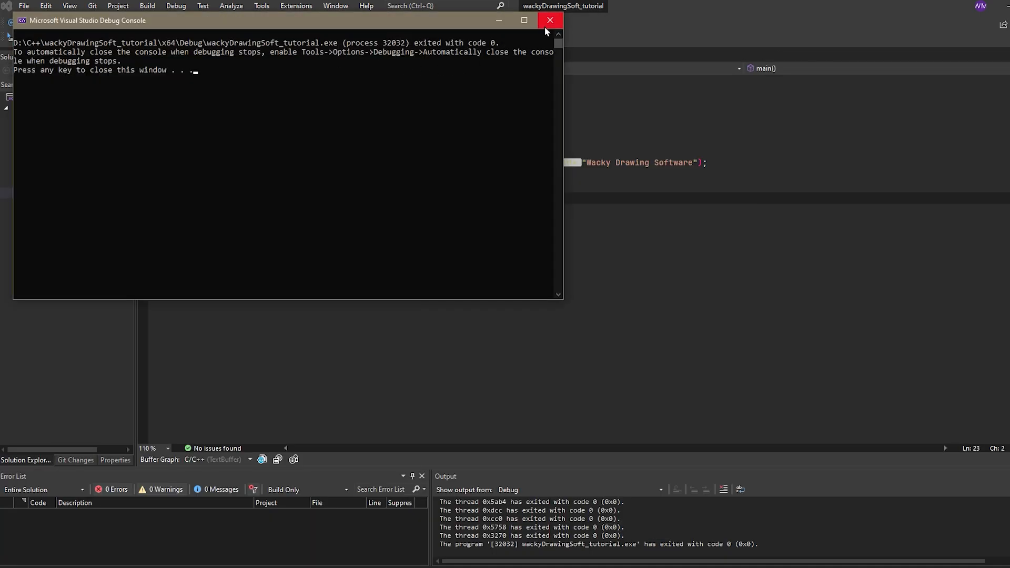
Step: Close the debug console after the run exits with code 0
{"action": "left_click", "coordinate": [549, 20]}
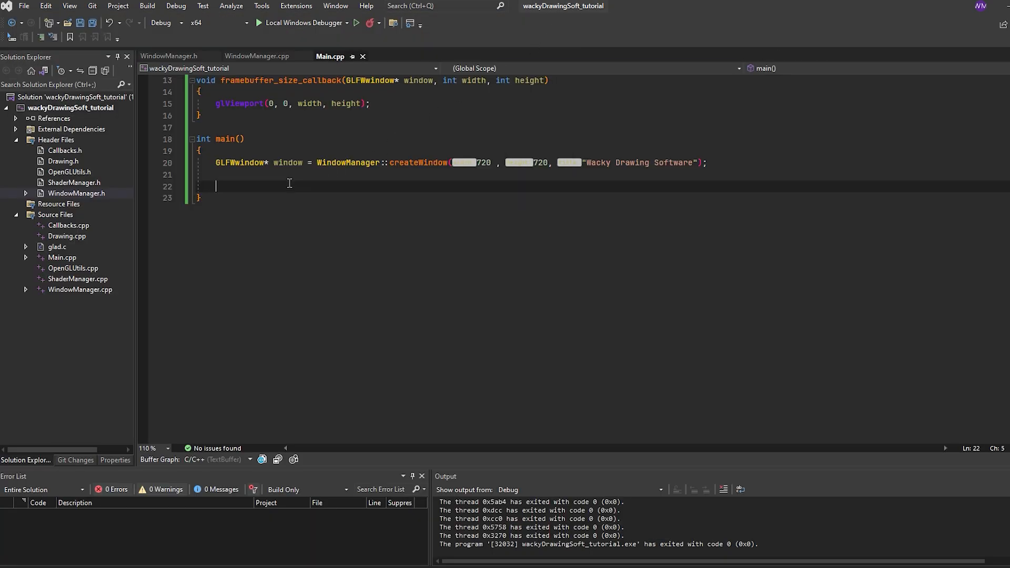
{"action": "mouse_move", "coordinate": [640, 239]}
{"action": "type", "text": "while(!"}
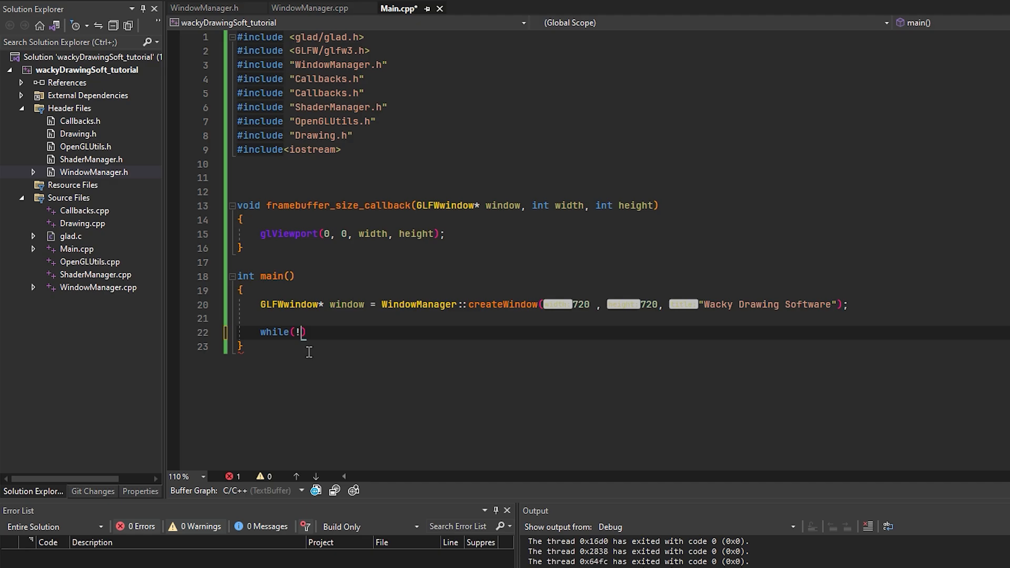
Step: Loop while !glfwWindowShouldClose(window), calling glfwPollEvents() and glfwSwapBuffers(window)
{"action": "type", "text": "gl"}
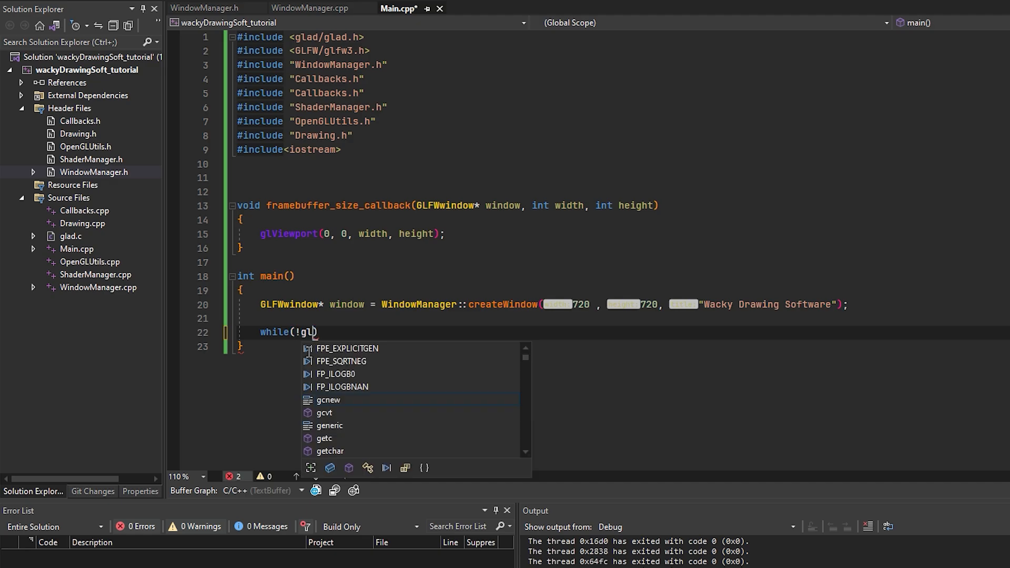
{"action": "type", "text": "fwWindowS"}
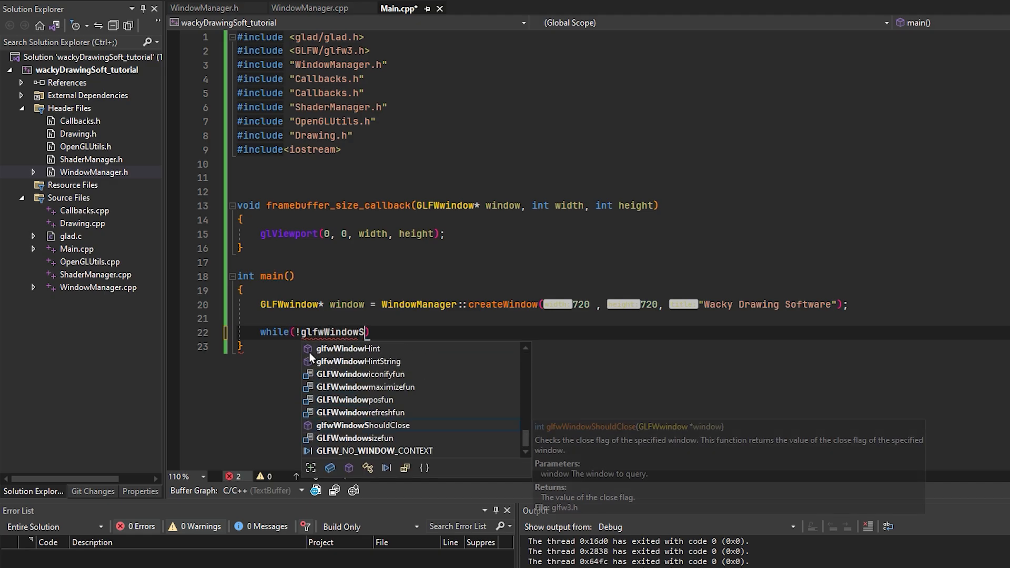
{"action": "key", "text": "Tab"}
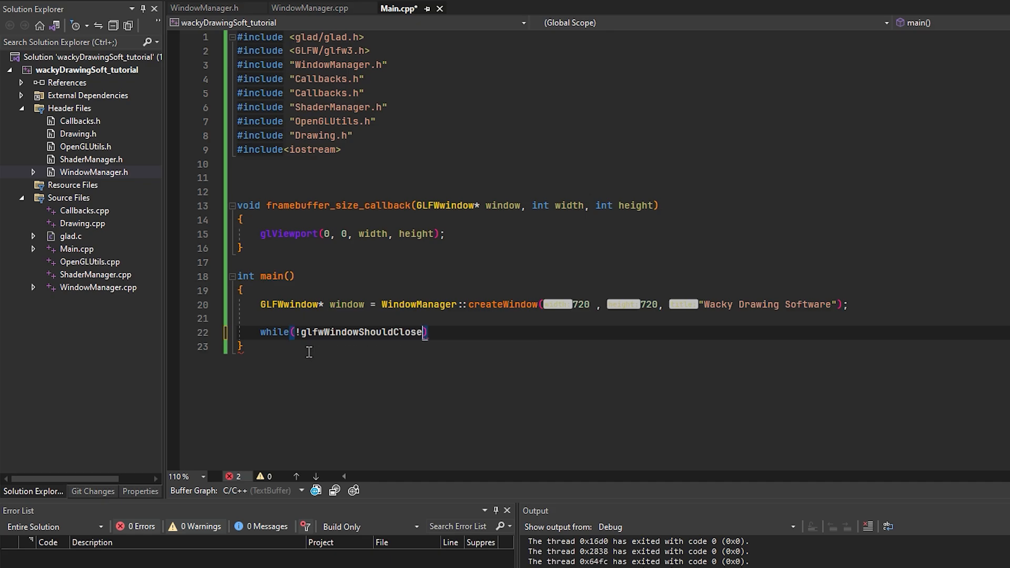
{"action": "type", "text": "(window)"}
{"action": "type", "text": "{"}
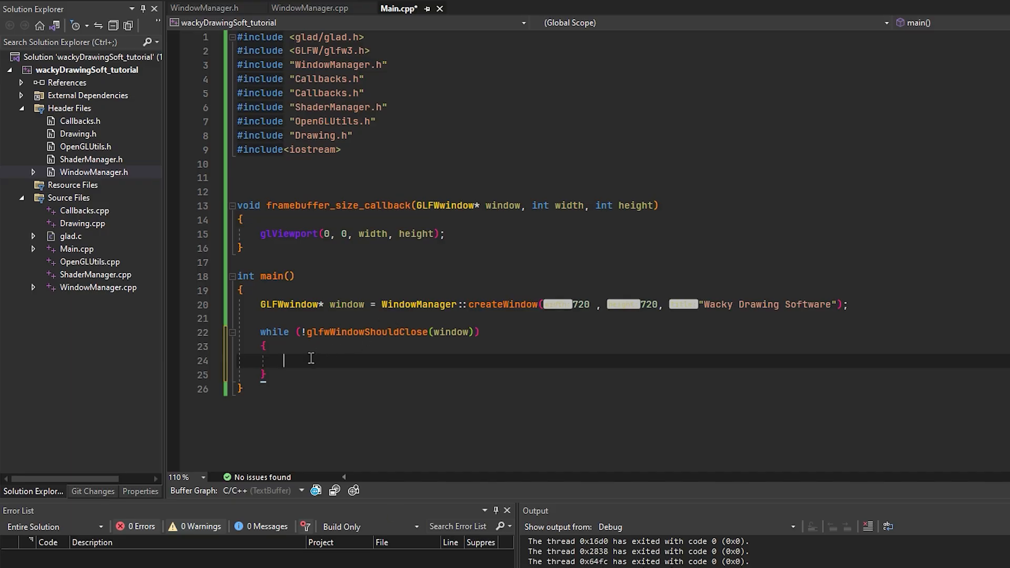
{"action": "type", "text": "void glfwPollEvents(void)"}
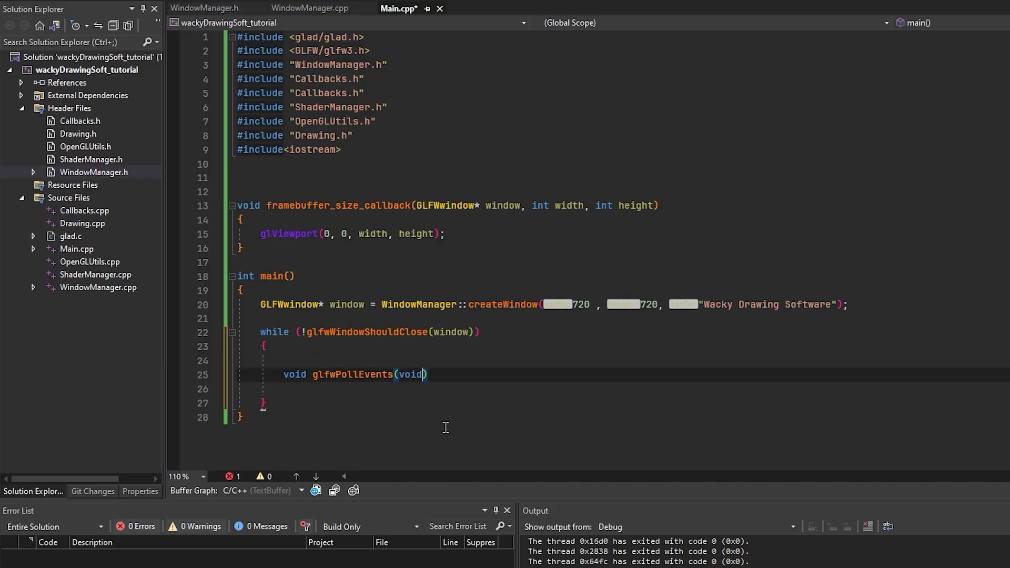
{"action": "key", "text": "Delete"}
{"action": "type", "text": ";"}
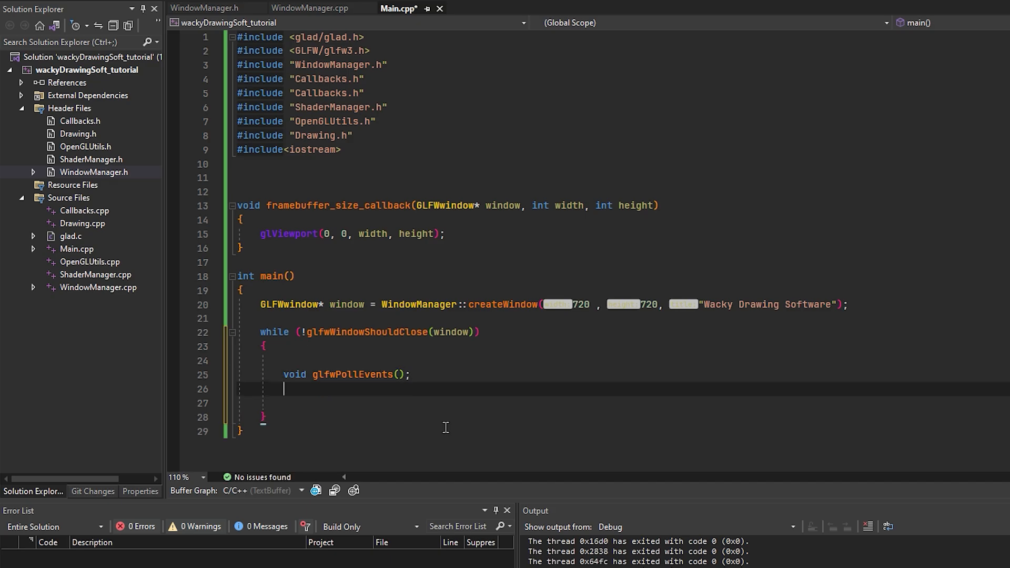
{"action": "type", "text": "glfw"}
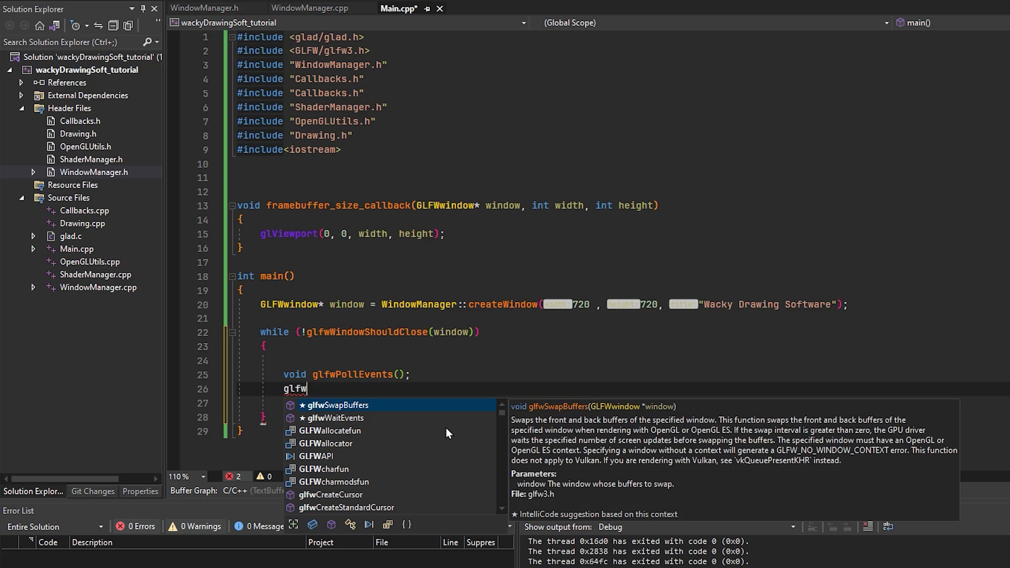
{"action": "type", "text": "SwapBuffers(window);"}
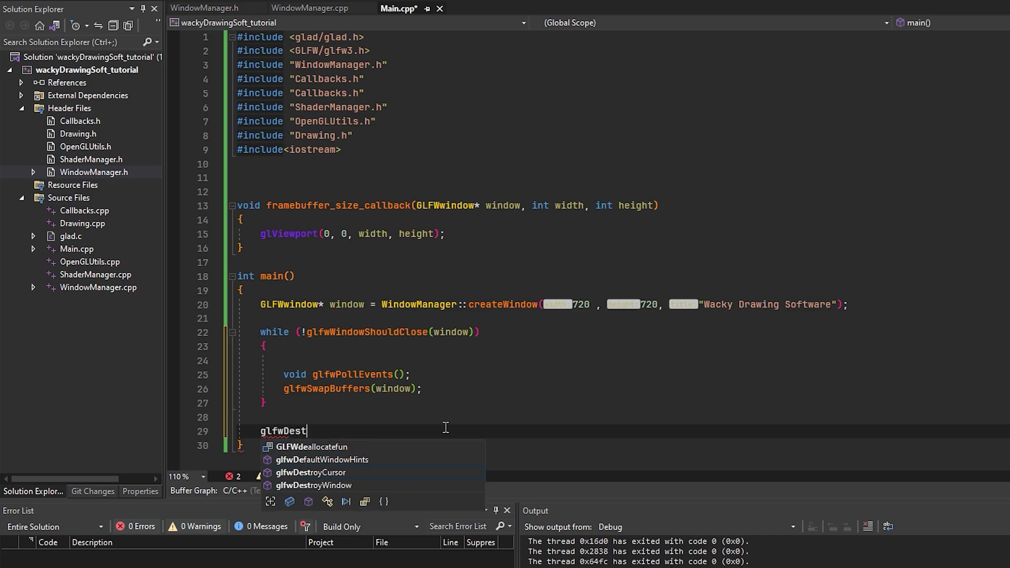
Step: After the loop call glfwDestroyWindow(window), glfwTerminate() and return 0
{"action": "type", "text": "royWindow(window"}
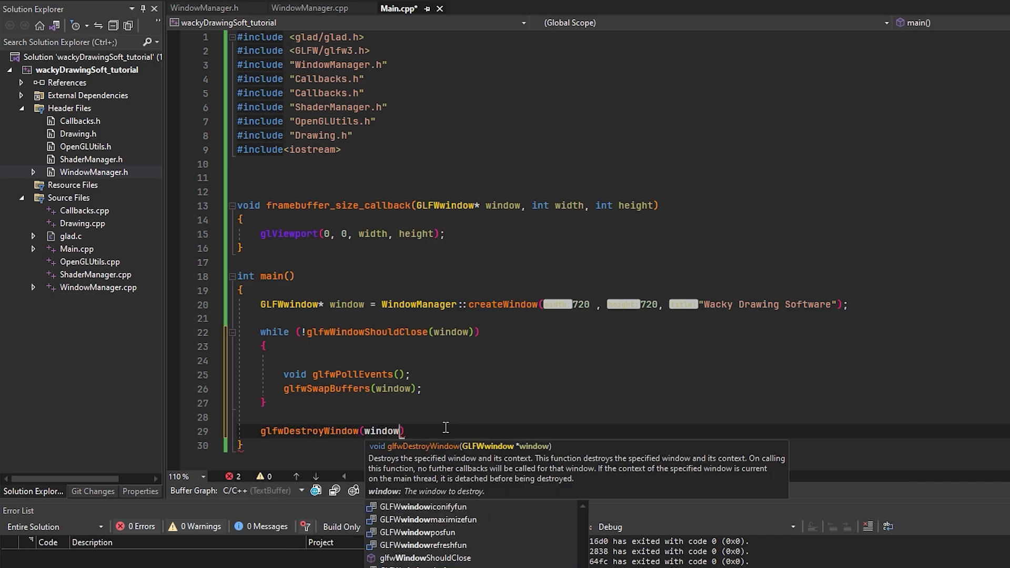
{"action": "type", "text": "glfwte"}
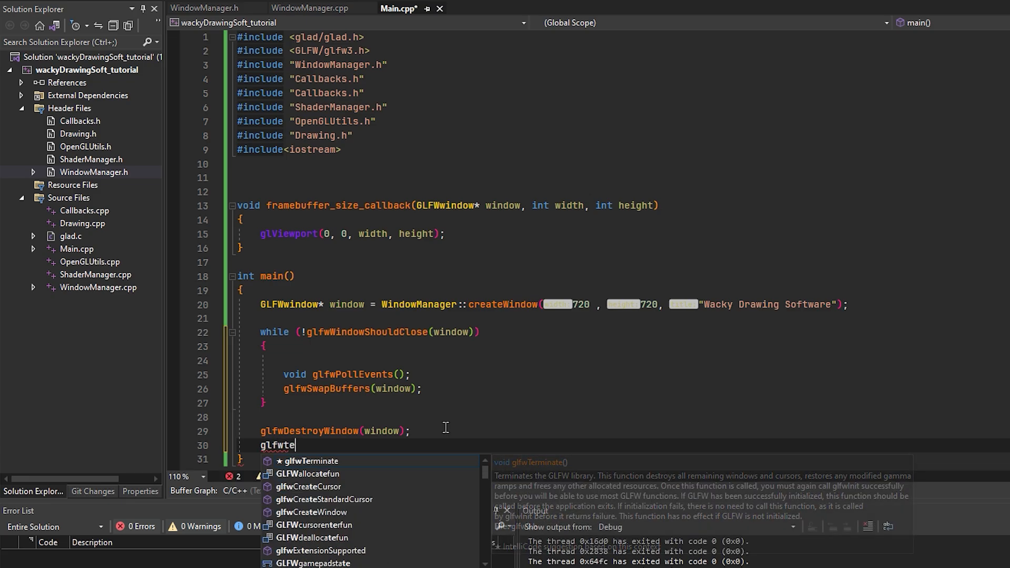
{"action": "key", "text": "Tab"}
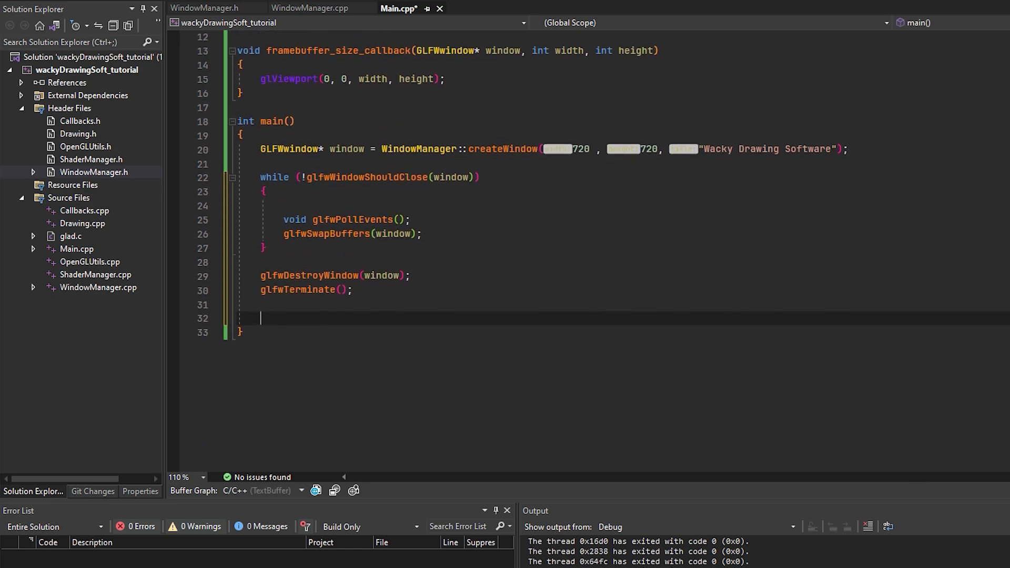
{"action": "type", "text": "return"}
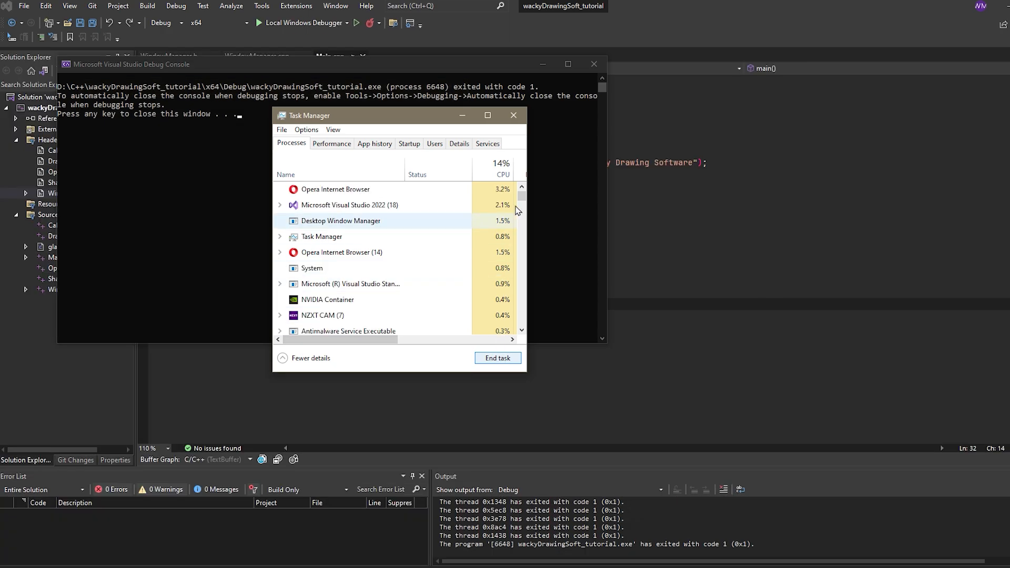
Step: Dismiss Task Manager and the exit-code-1 console, rerun Main.cpp, and close the console after a clean exit 0
{"action": "left_click", "coordinate": [513, 115]}
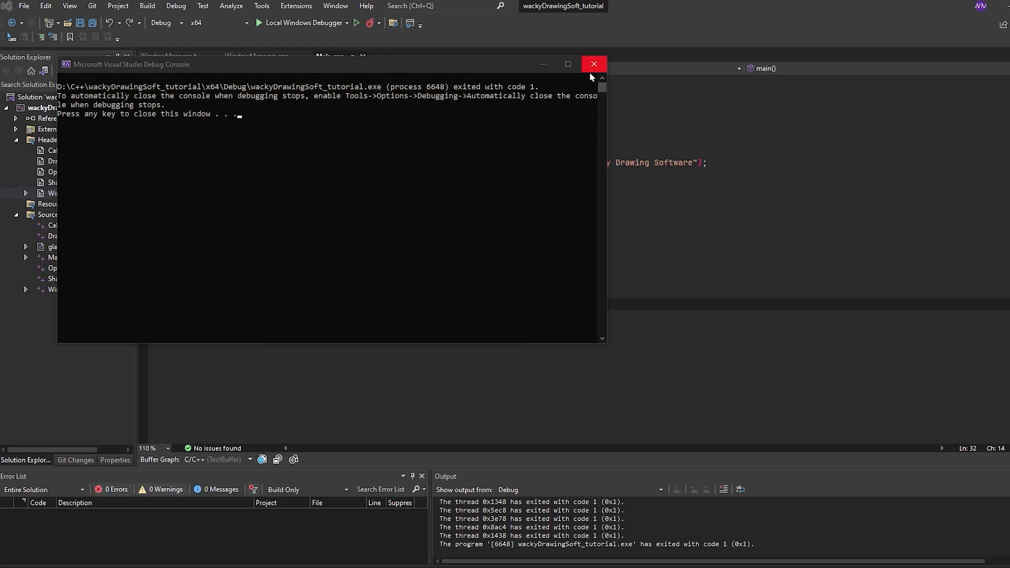
{"action": "left_click", "coordinate": [592, 64]}
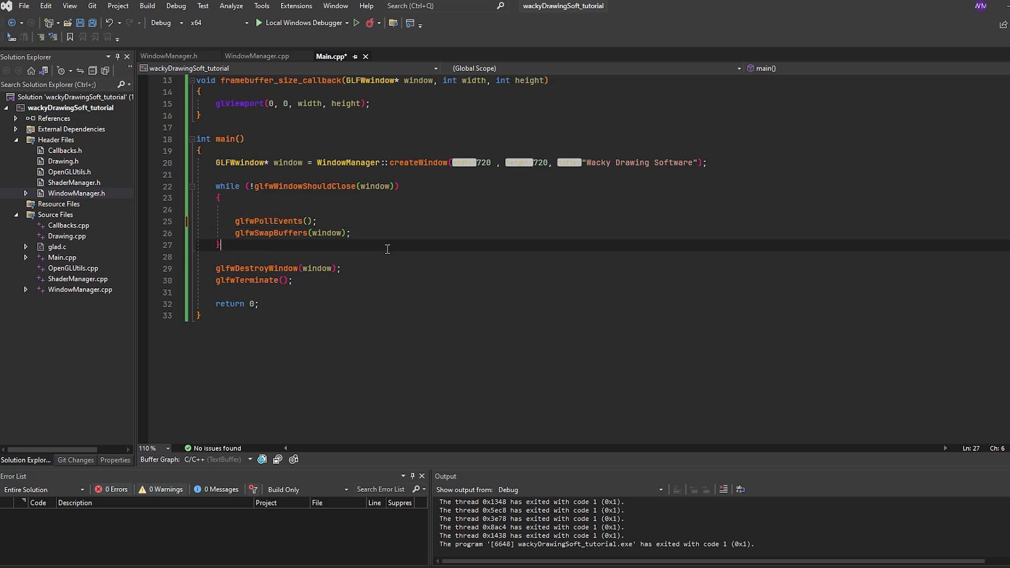
{"action": "left_click", "coordinate": [301, 22]}
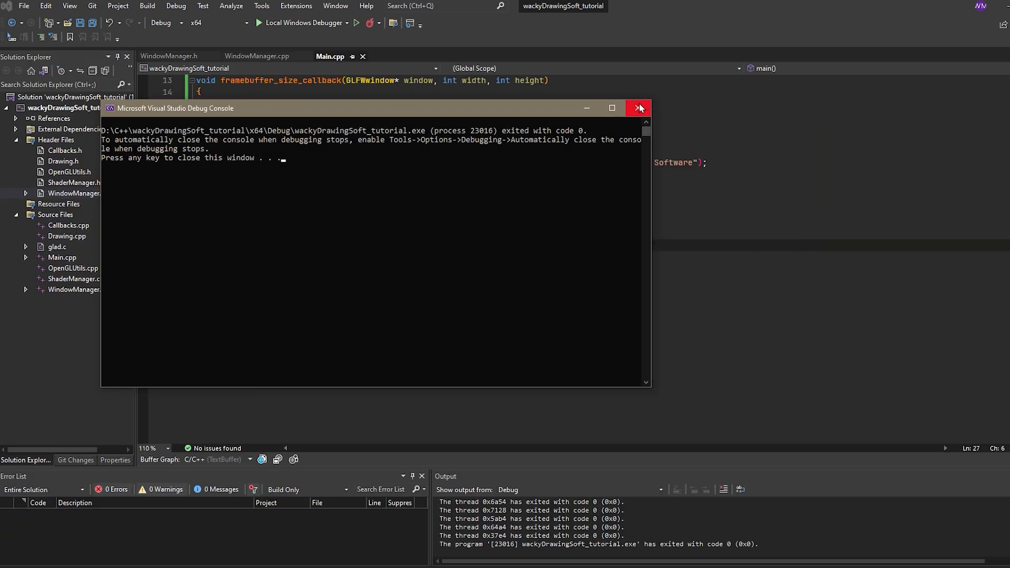
{"action": "left_click", "coordinate": [638, 107]}
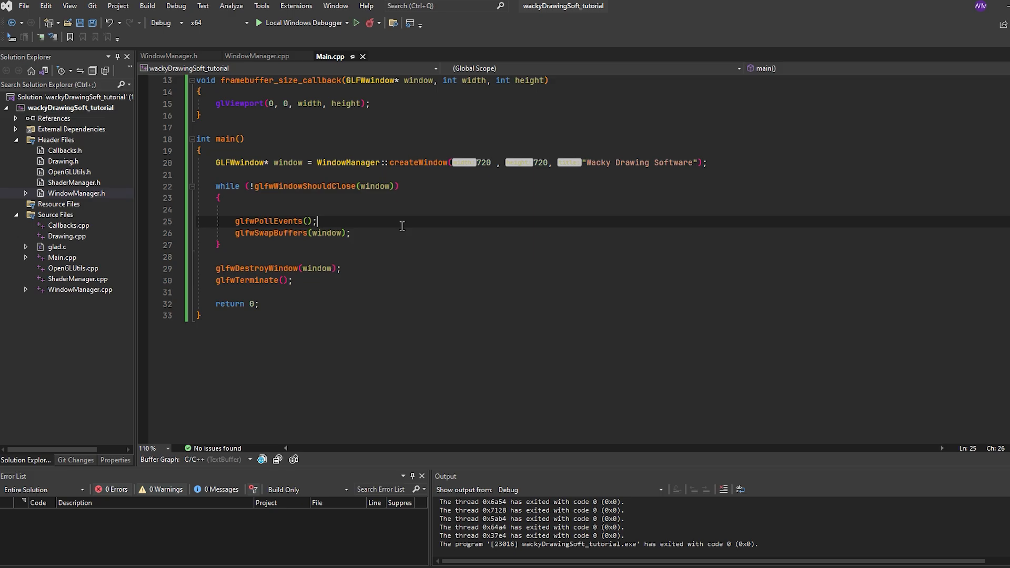
{"action": "mouse_move", "coordinate": [429, 159]}
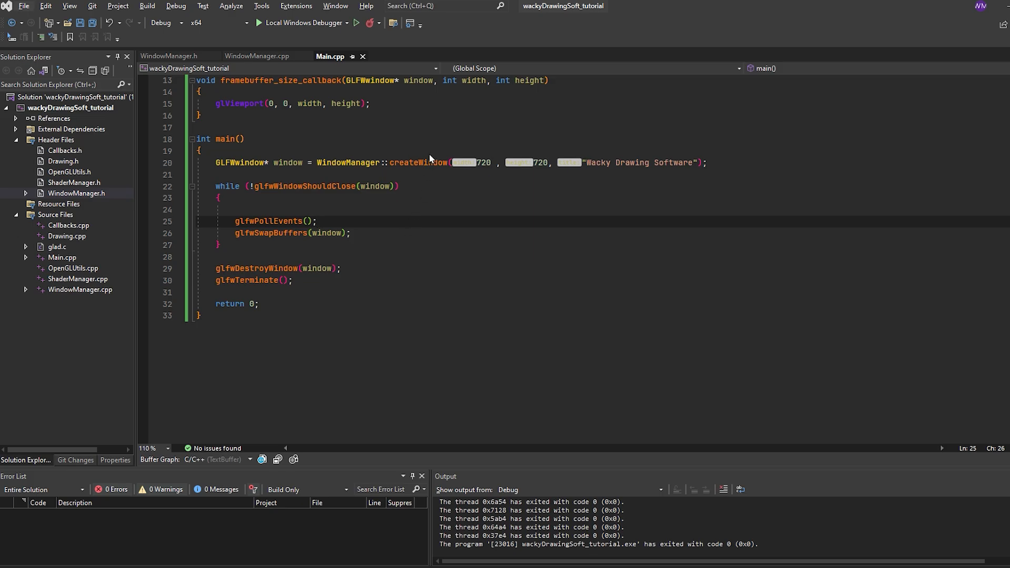